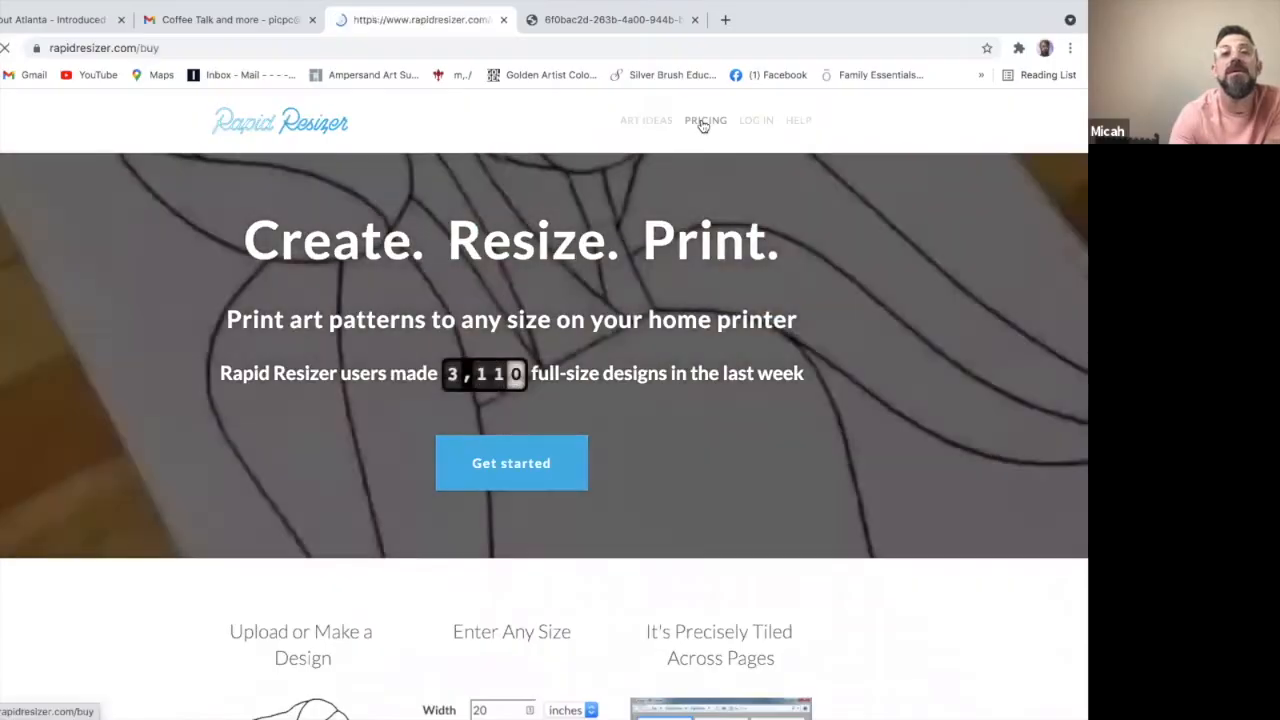
Step: Browse the subscription pricing page, then log in to reach the start page
click(705, 120)
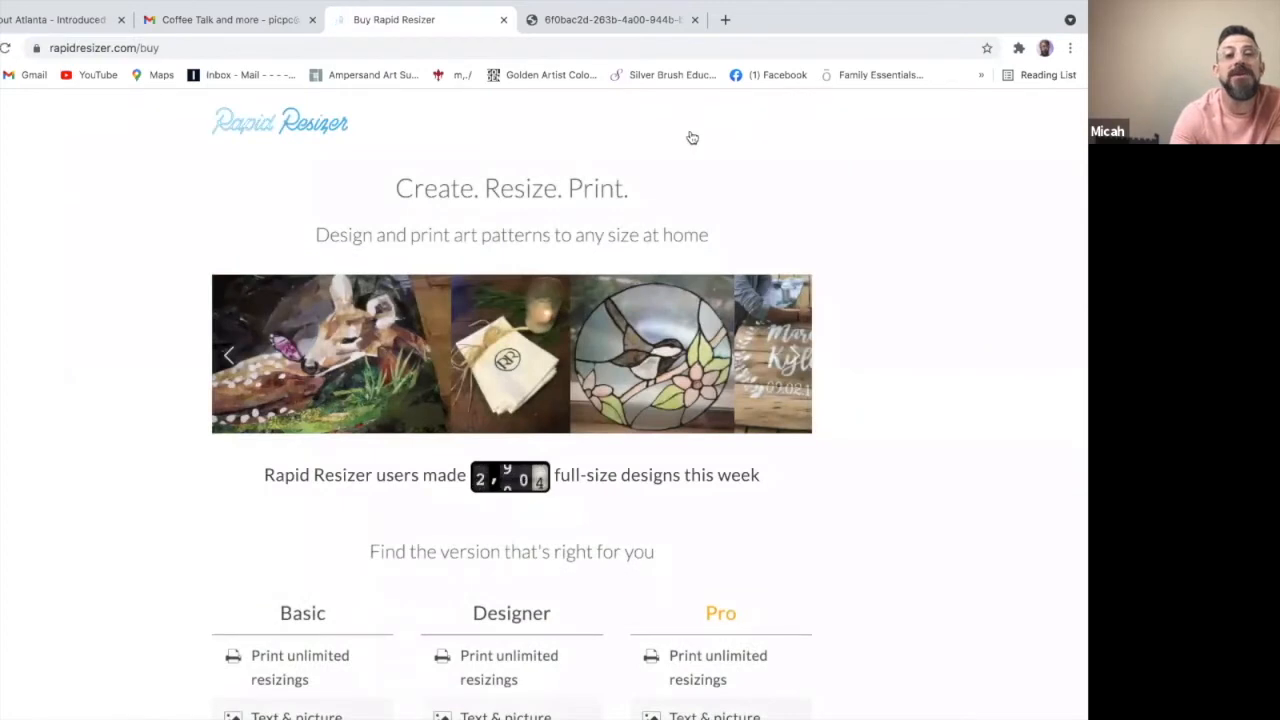
scroll(down, 3)
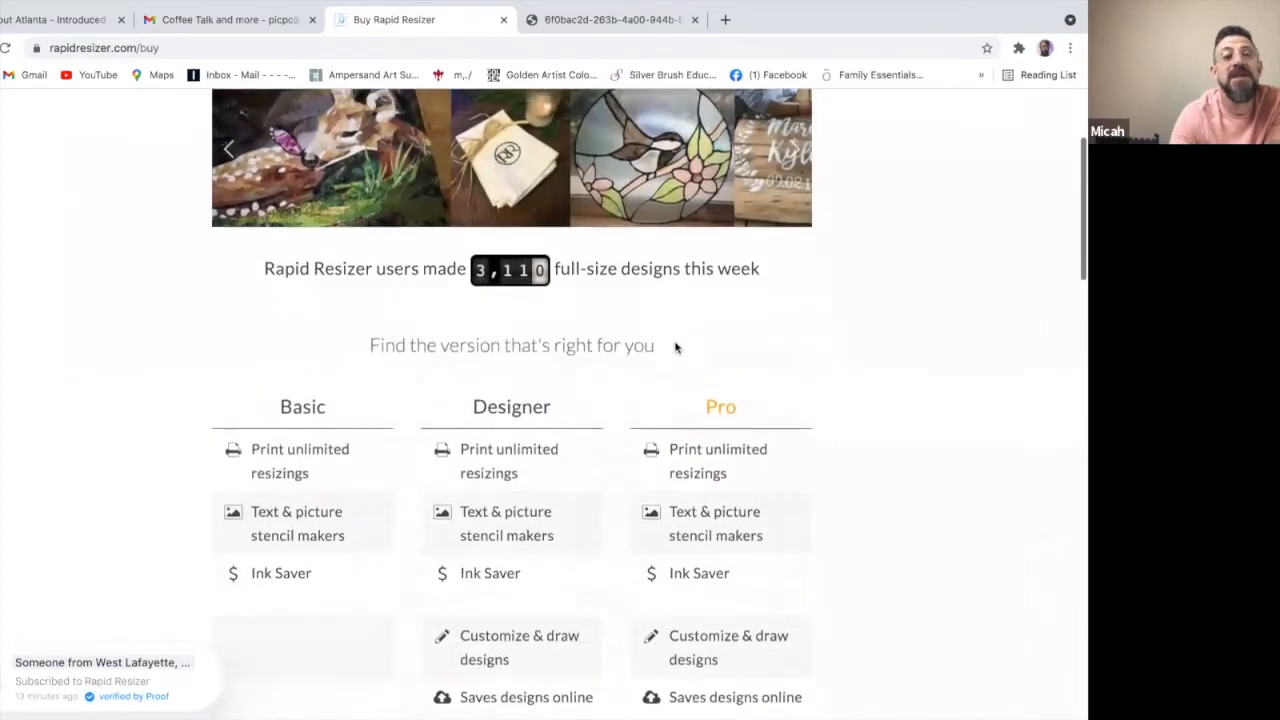
scroll(down, 3)
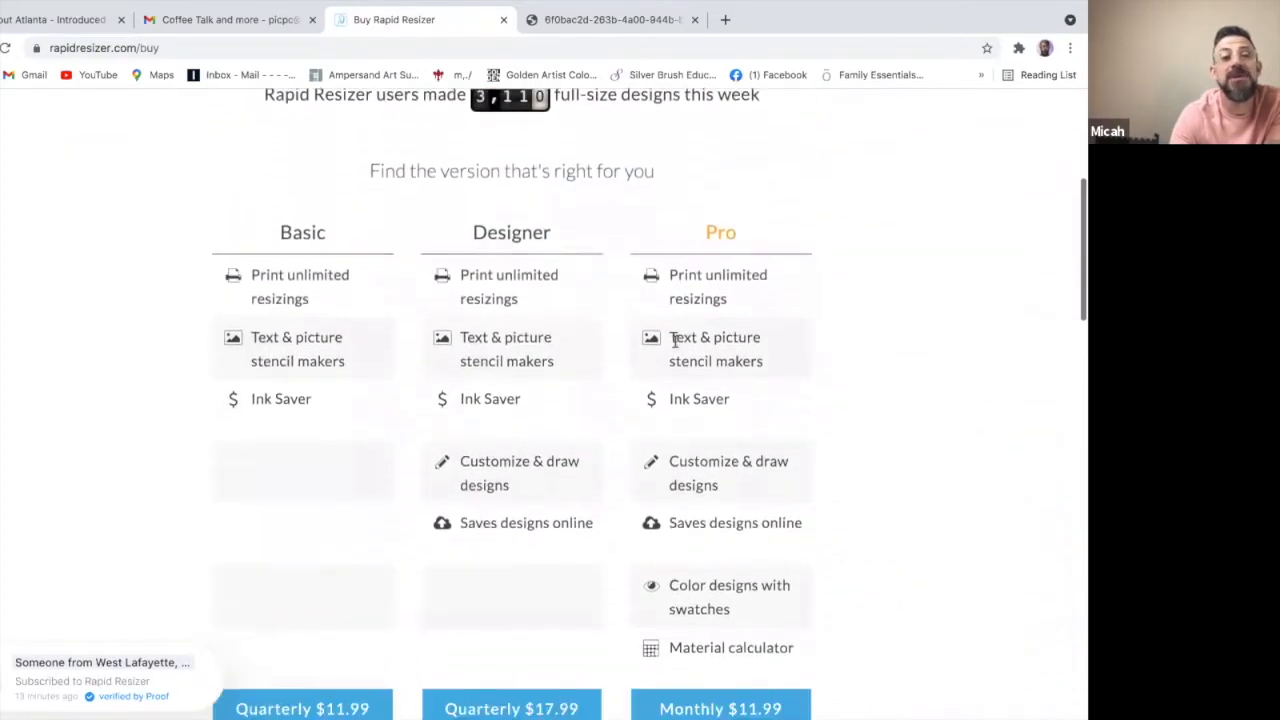
scroll(down, 3)
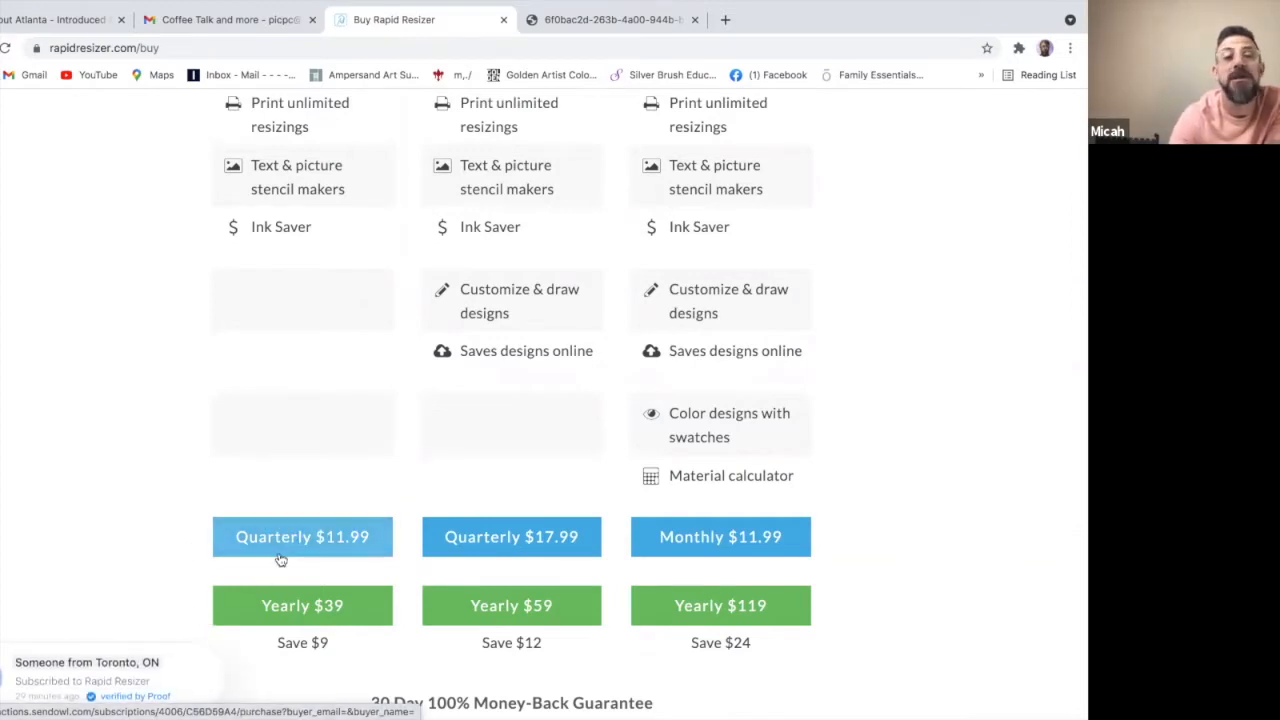
scroll(up, 3)
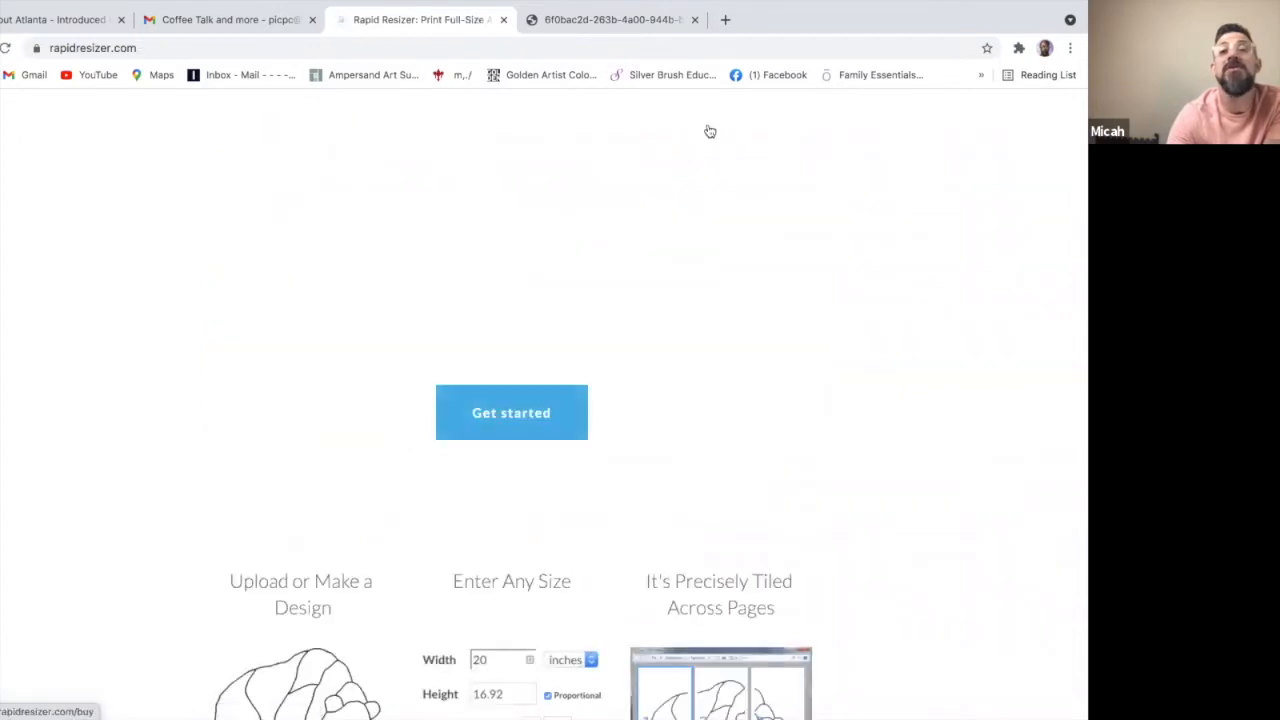
scroll(up, 3)
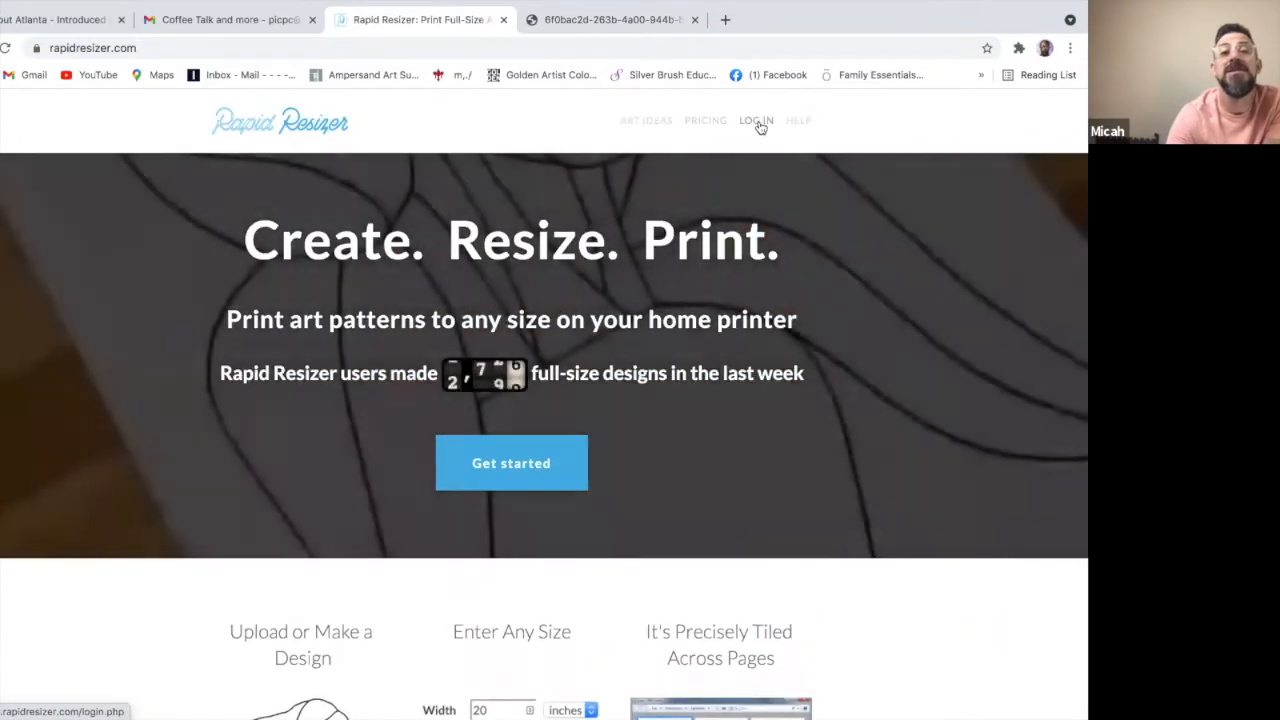
click(756, 120)
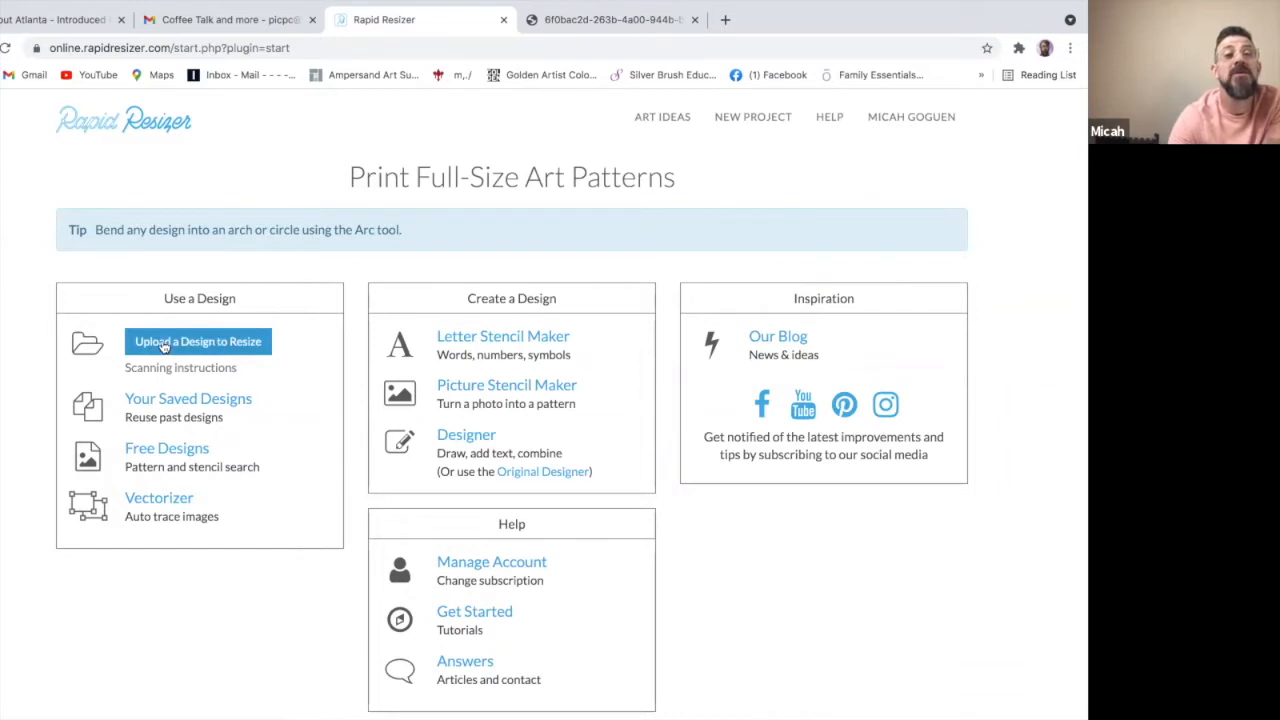
mouse_move(157, 358)
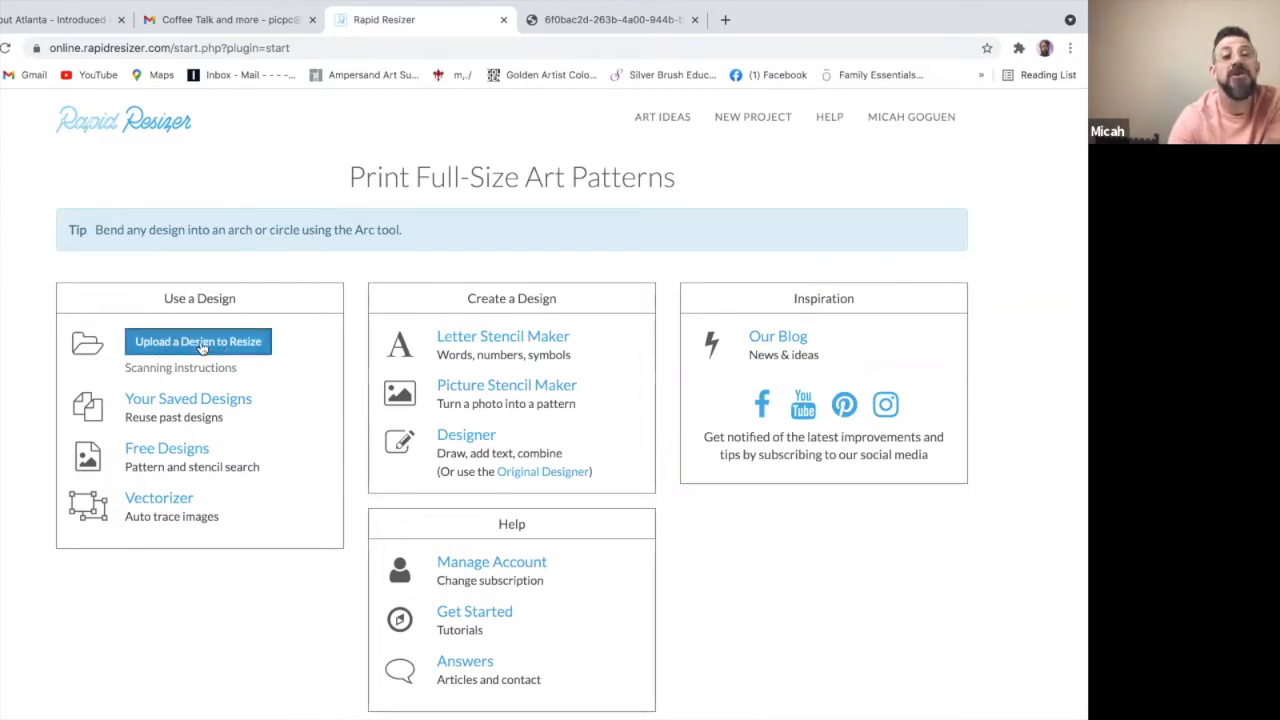
Step: Upload the bouquet photo IMG_9491.JPG from Recents for resizing
click(198, 341)
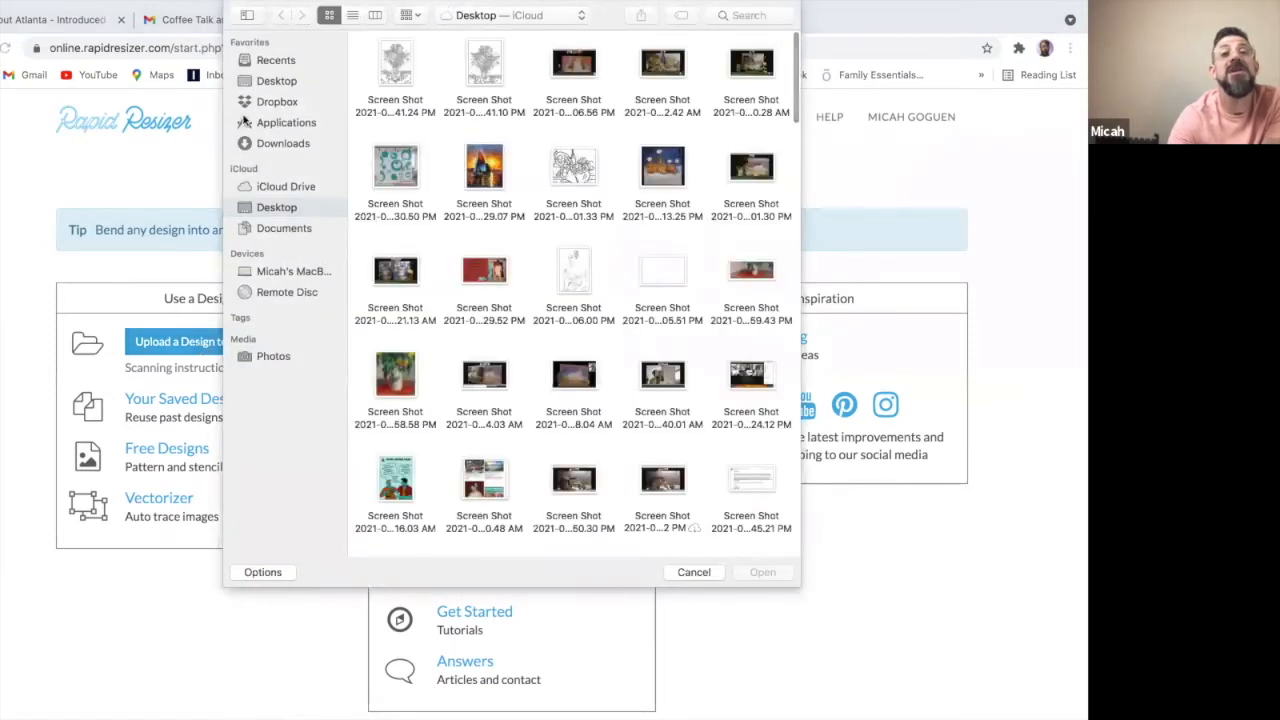
click(275, 60)
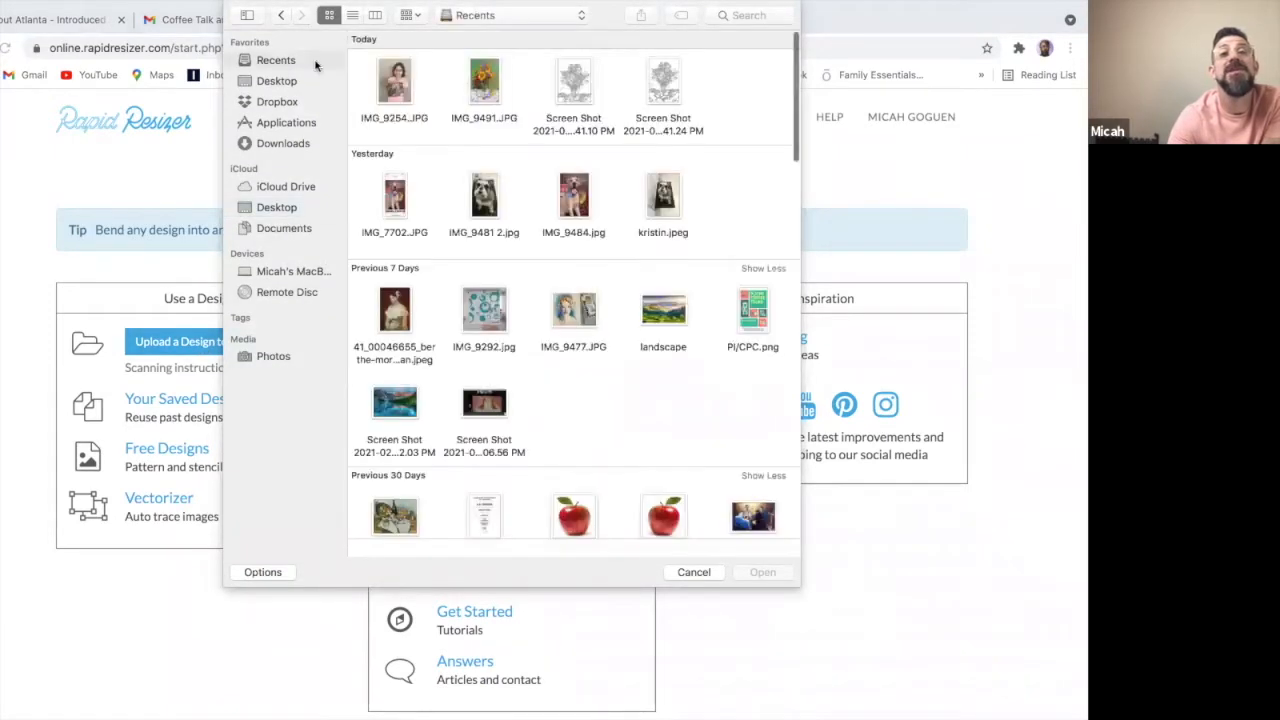
click(484, 80)
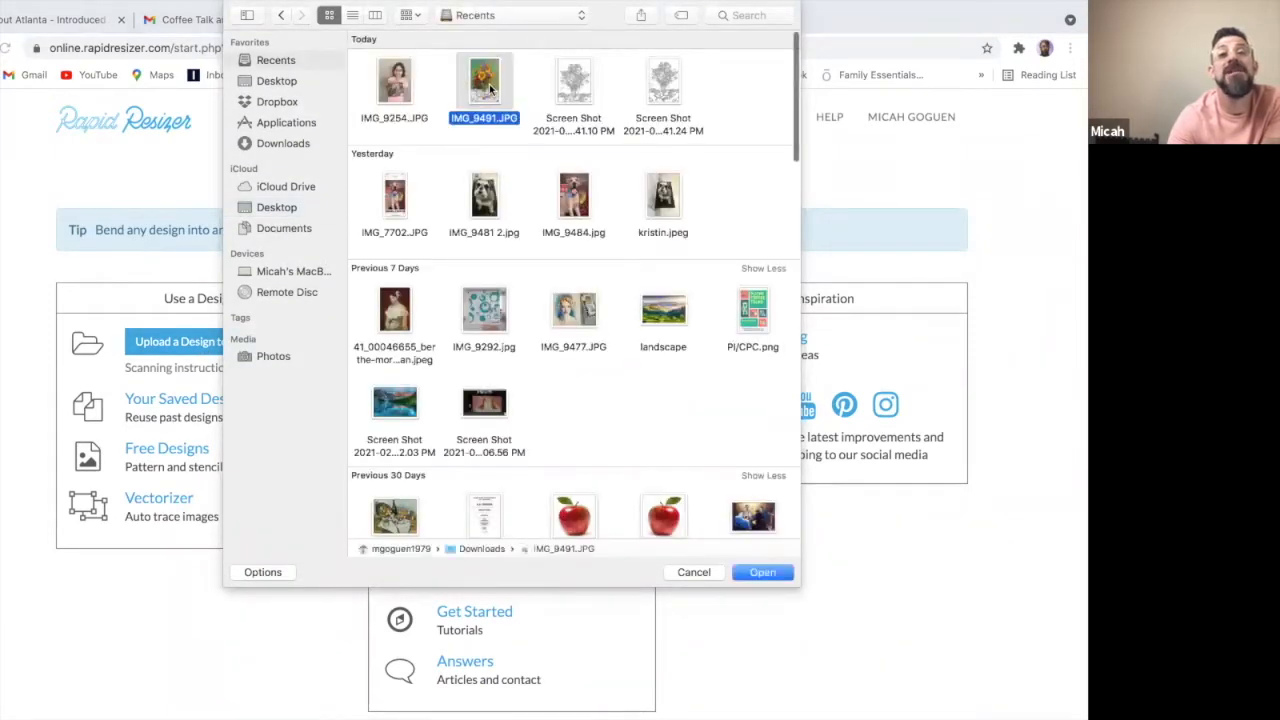
click(762, 572)
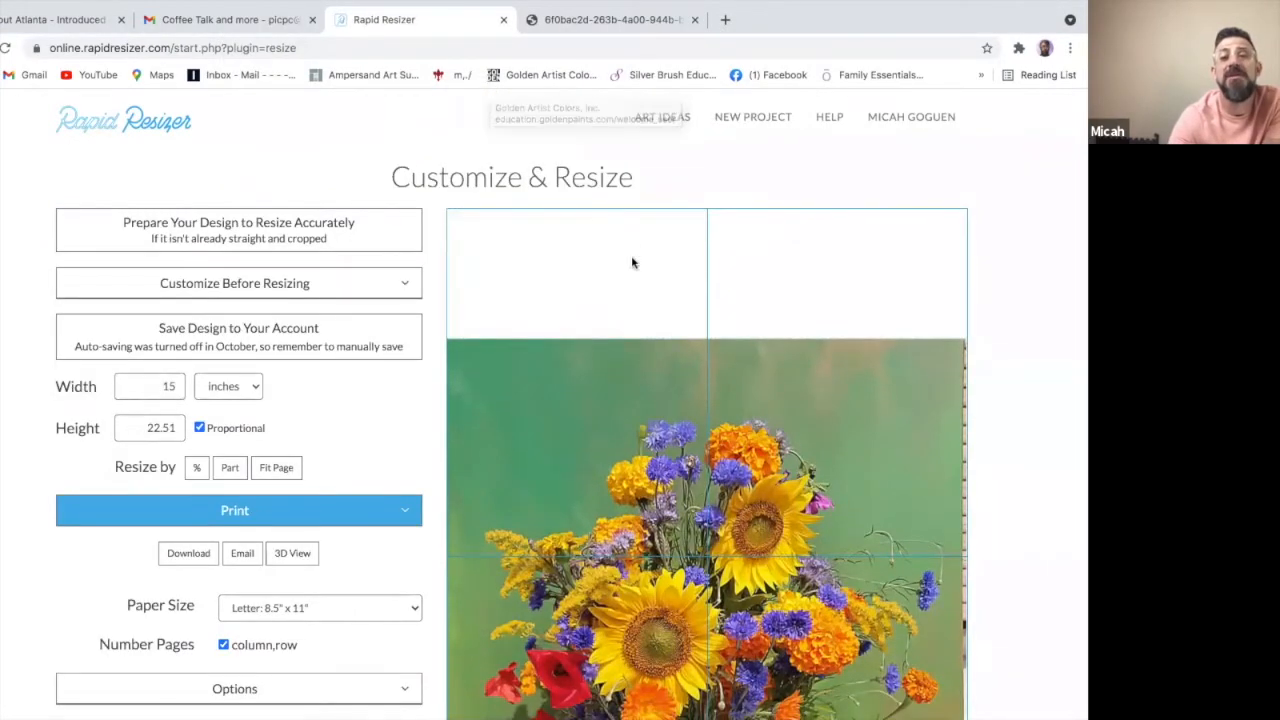
Step: Set the bouquet design to 16 inches wide by 20 inches tall
scroll(down, 3)
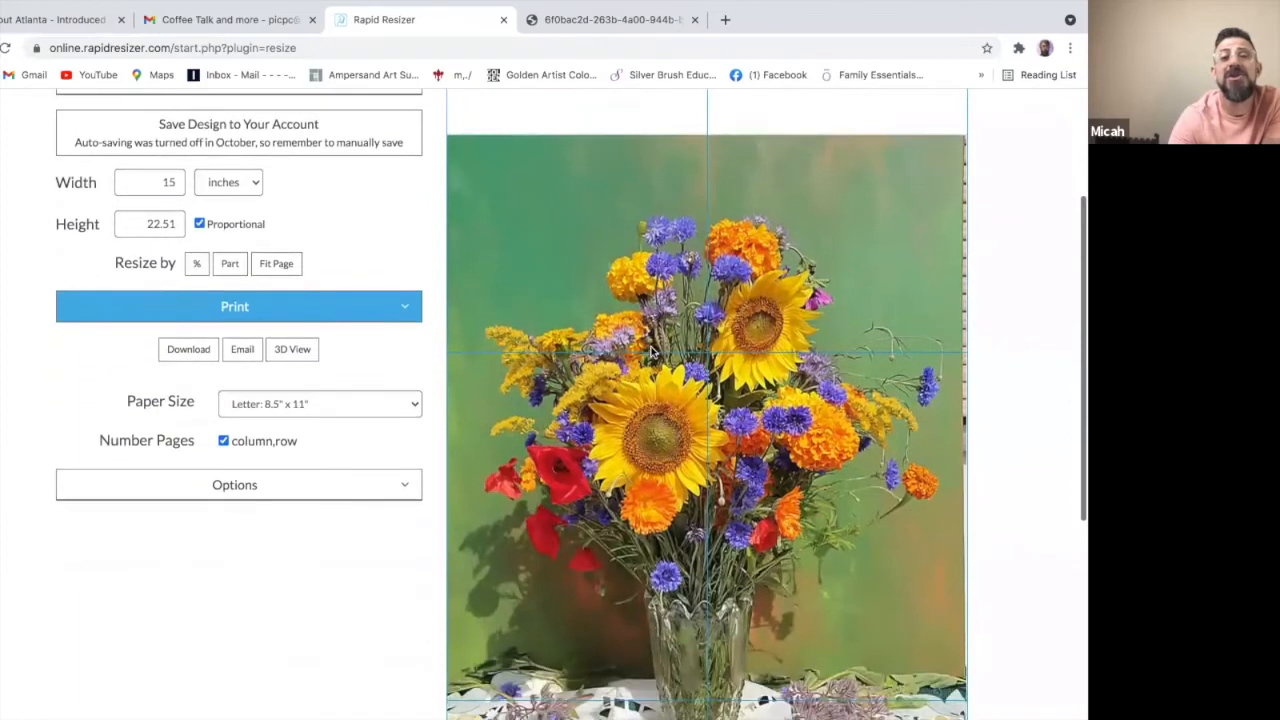
scroll(up, 3)
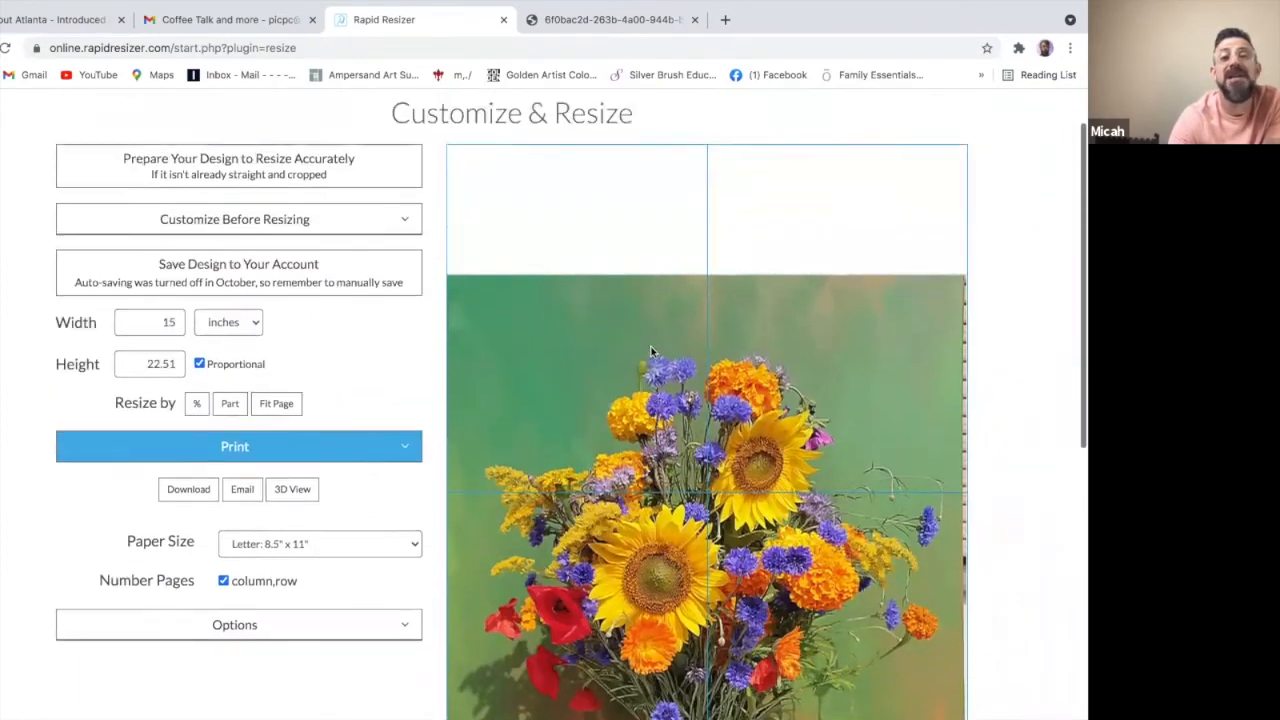
scroll(down, 3)
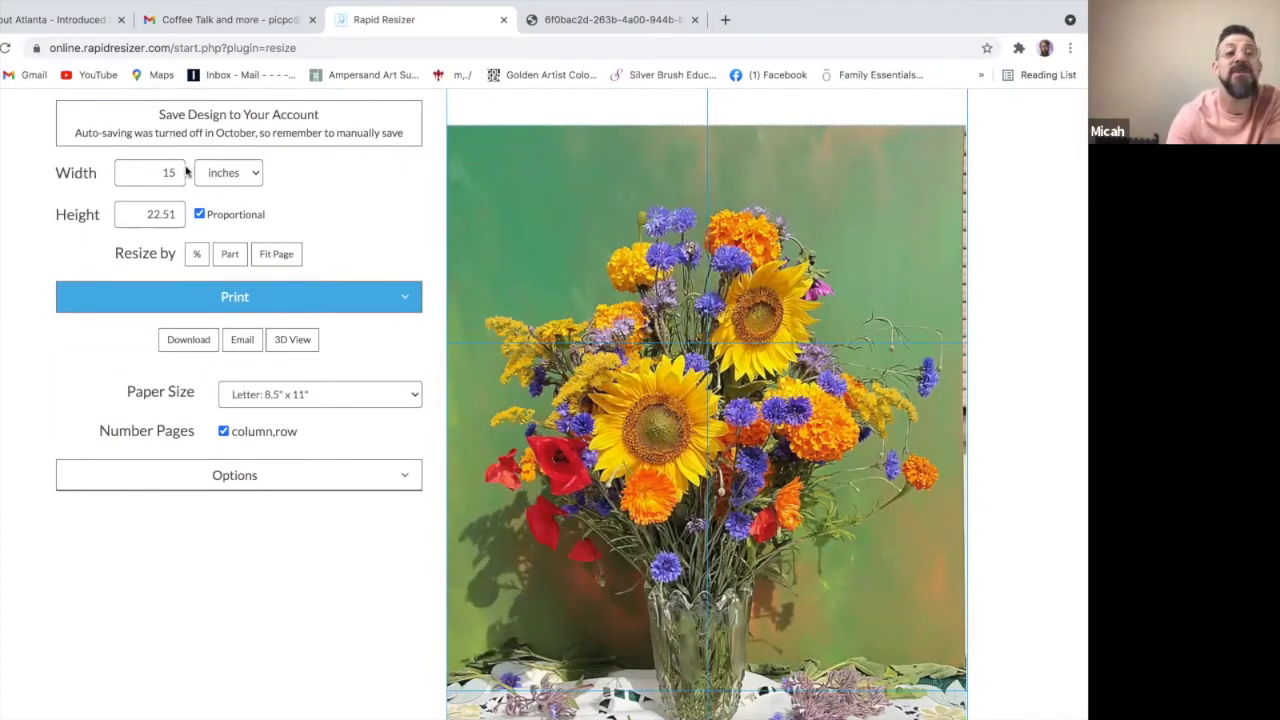
click(149, 172)
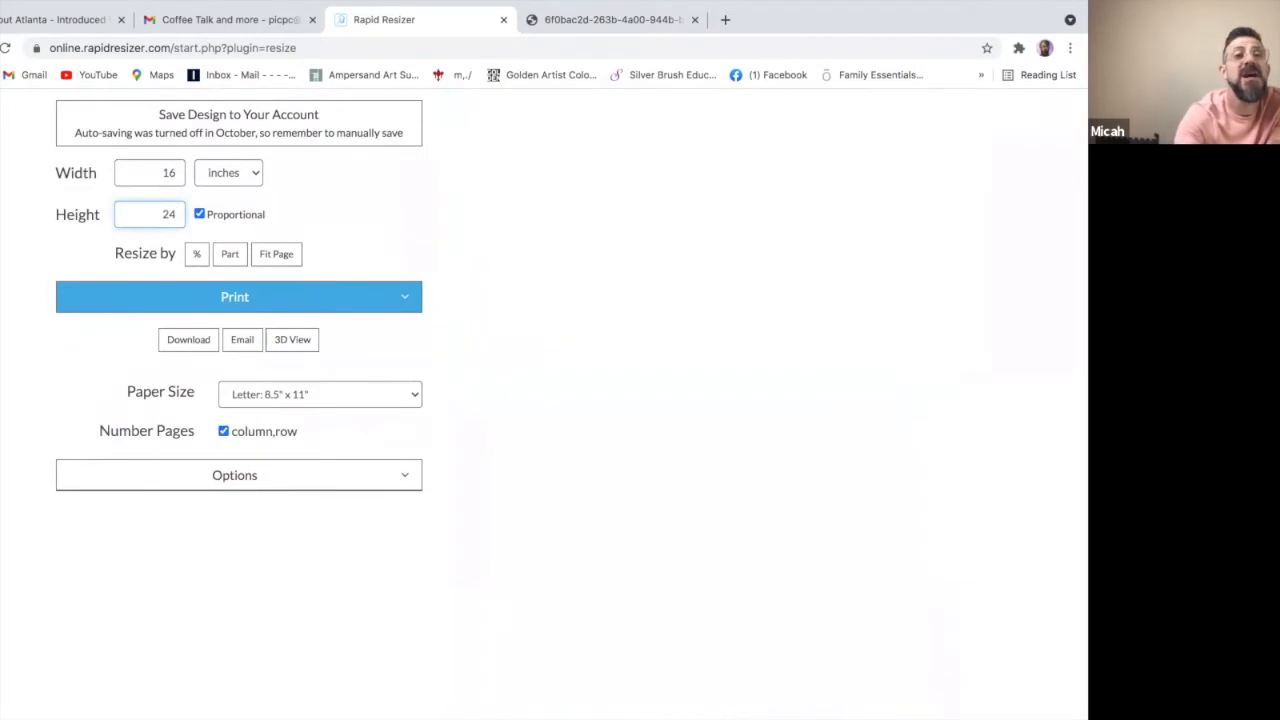
click(199, 214)
text(20)
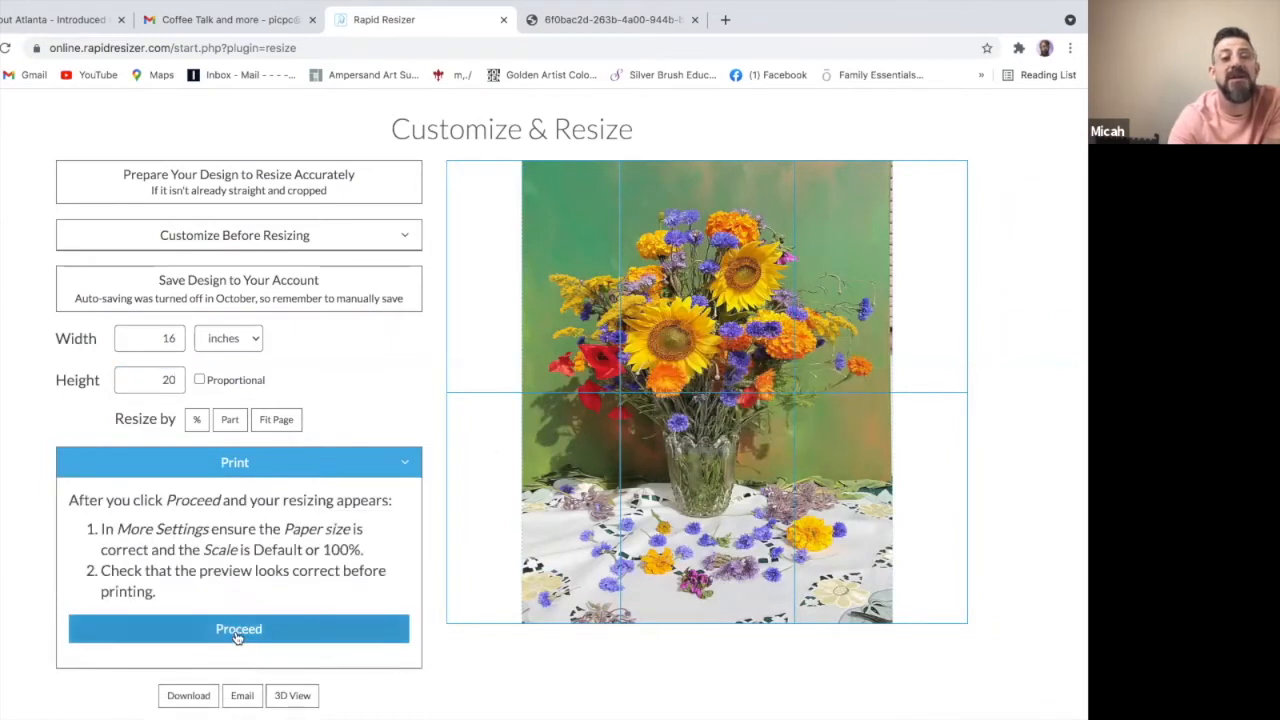
Step: Generate the six tiled pages, keep black and white, and cancel printing
click(238, 628)
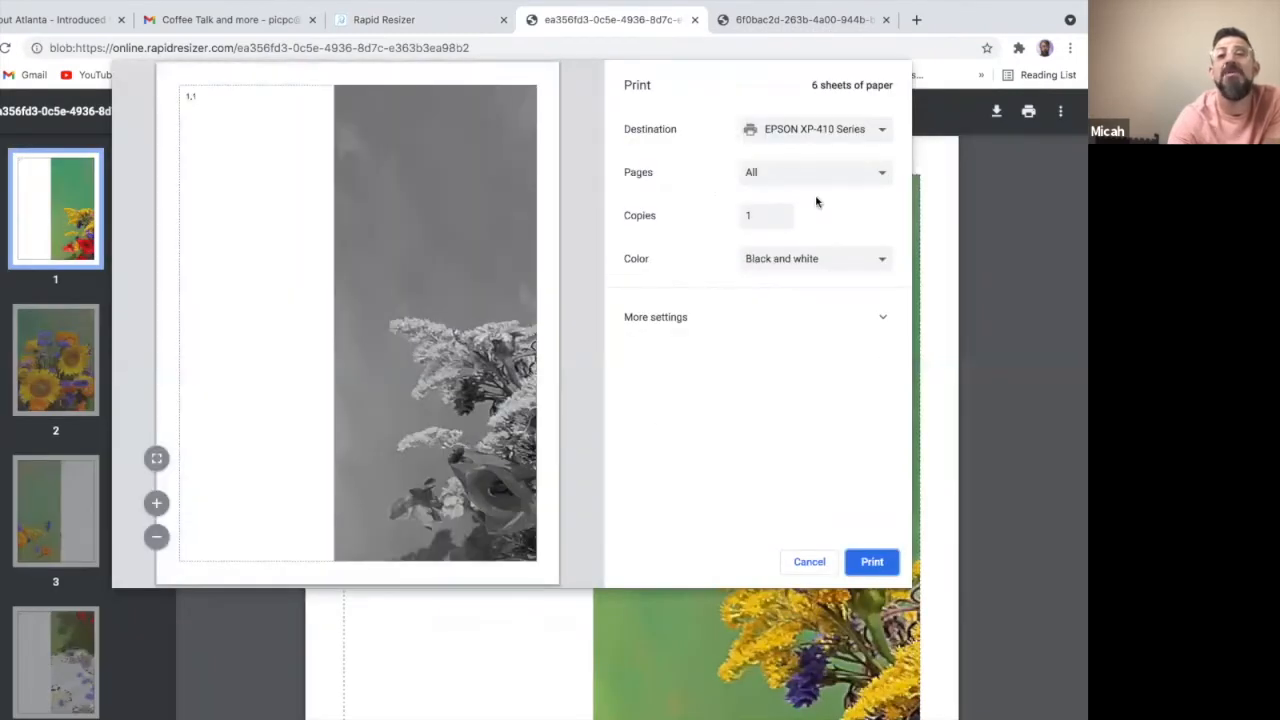
mouse_move(483, 238)
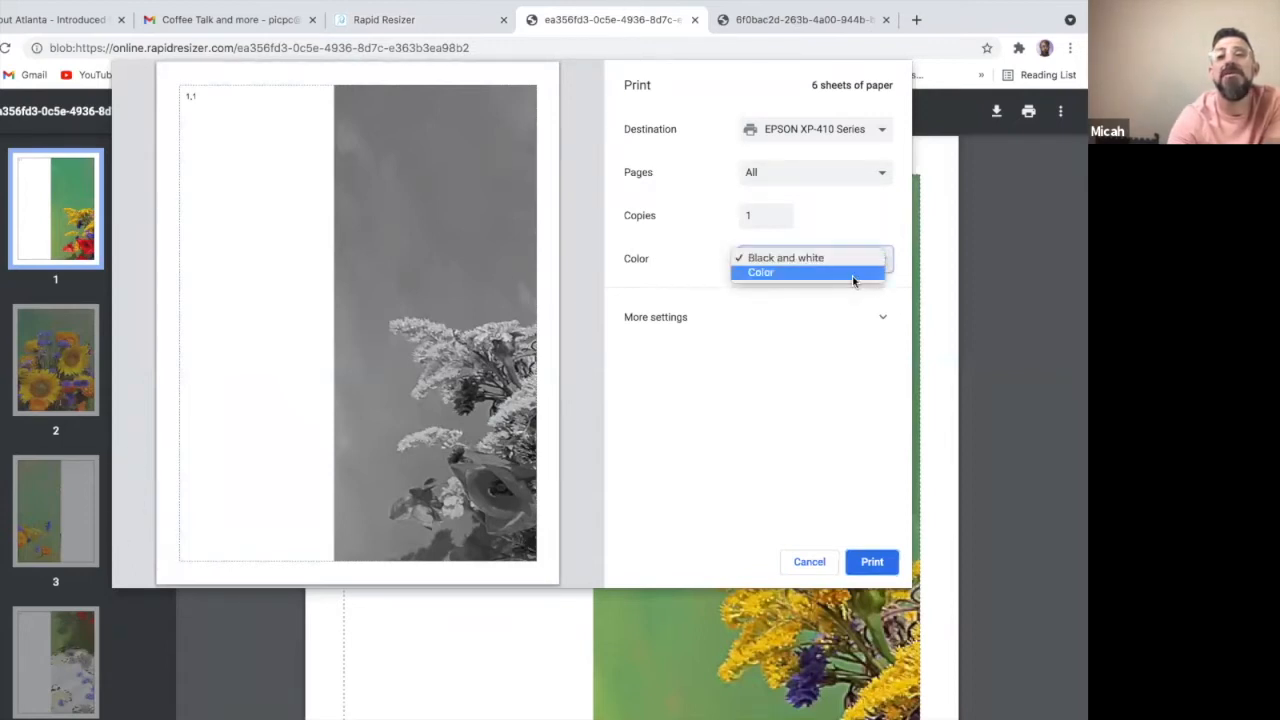
click(785, 257)
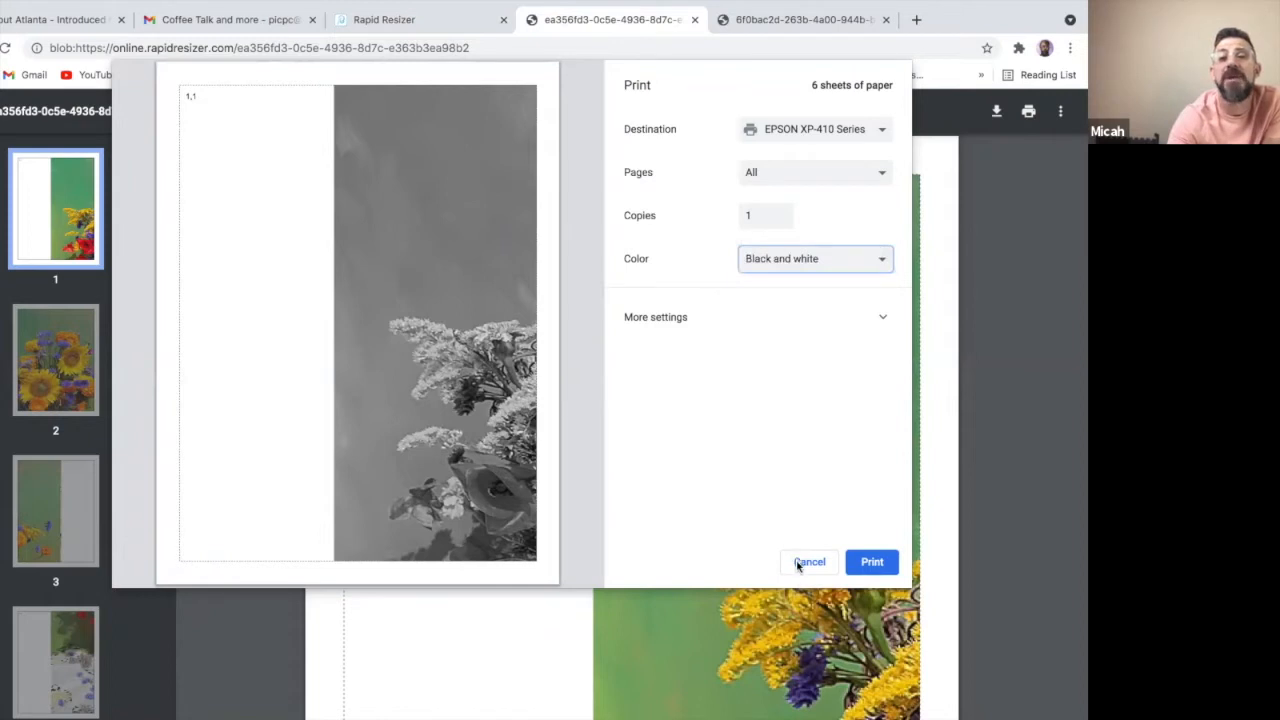
click(809, 561)
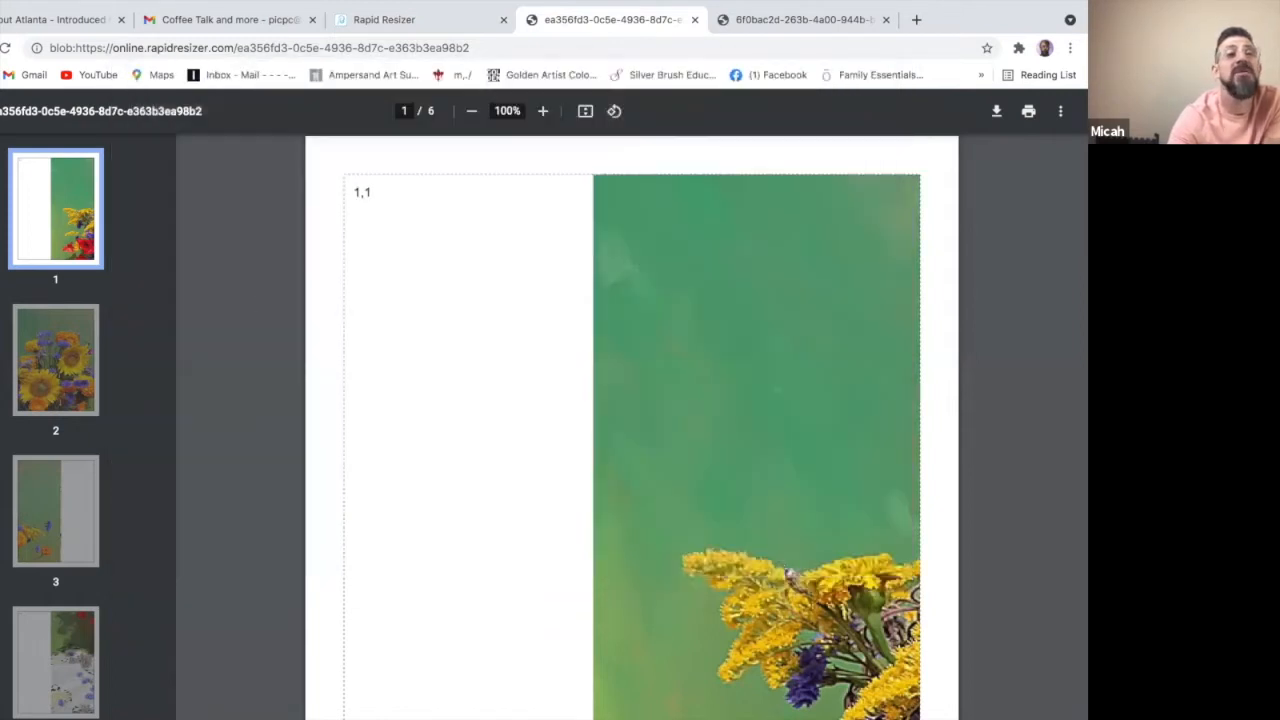
scroll(down, 3)
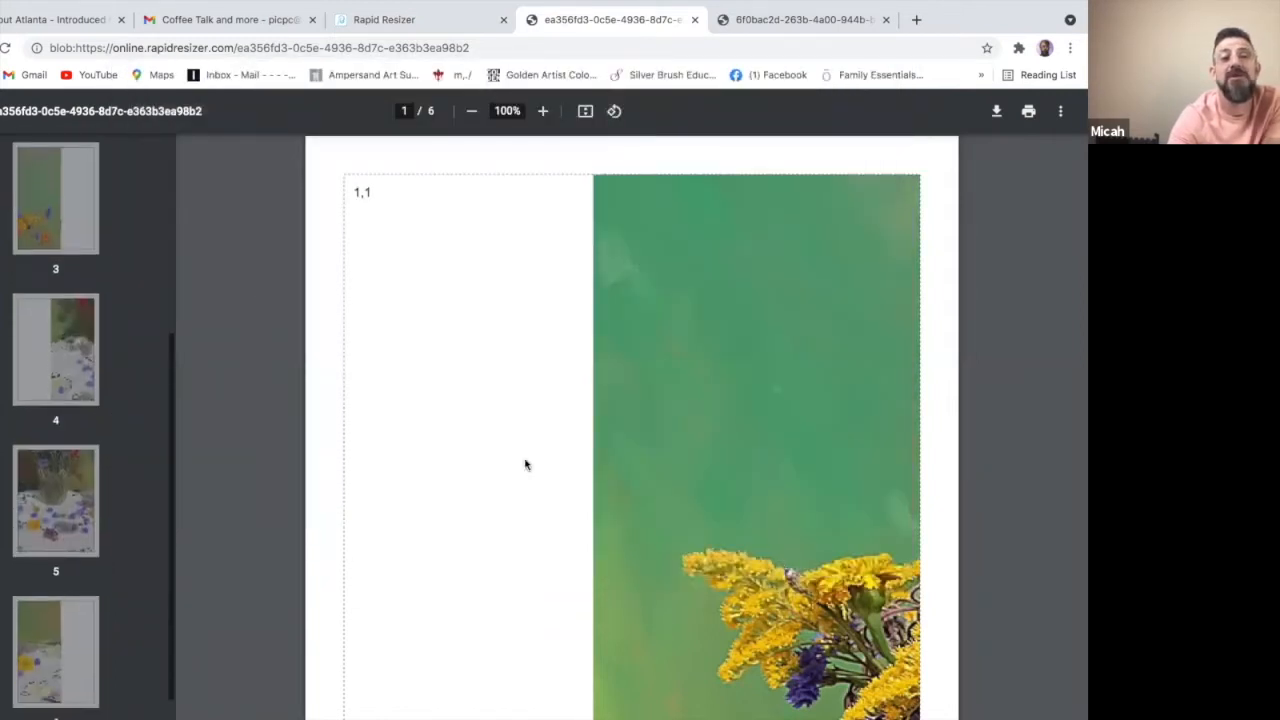
scroll(down, 3)
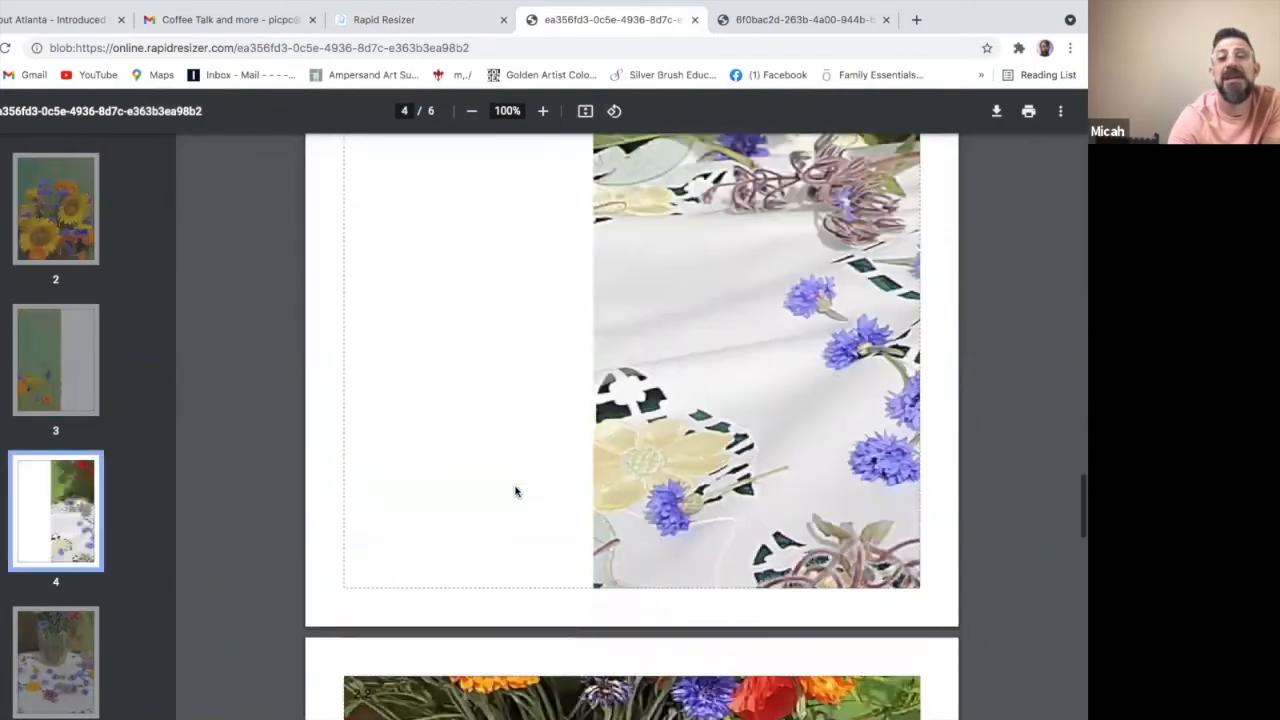
scroll(down, 3)
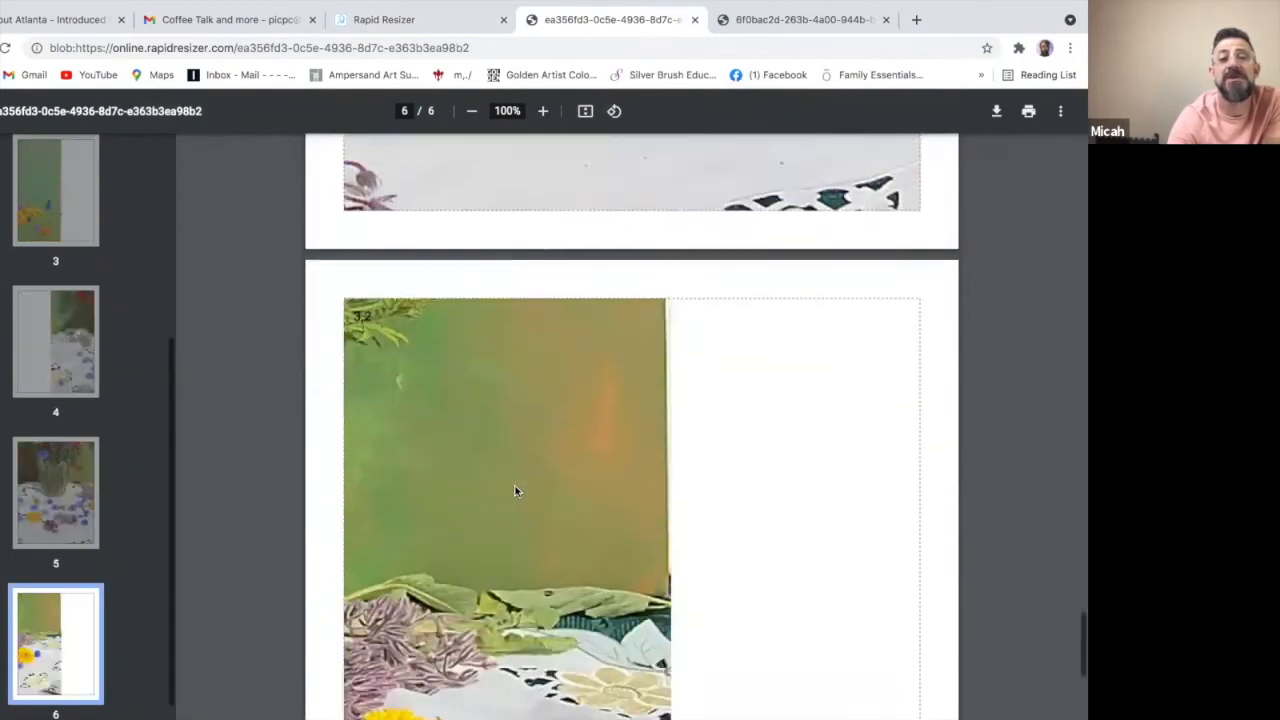
scroll(down, 3)
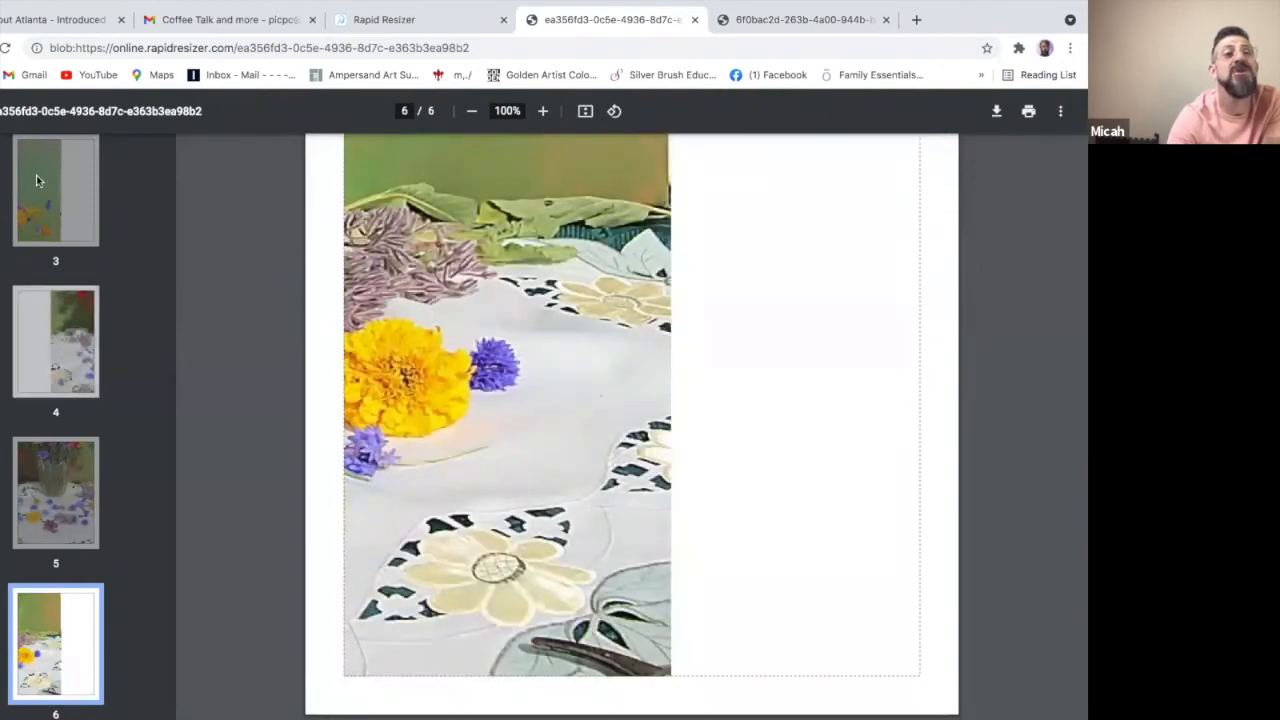
mouse_move(530, 138)
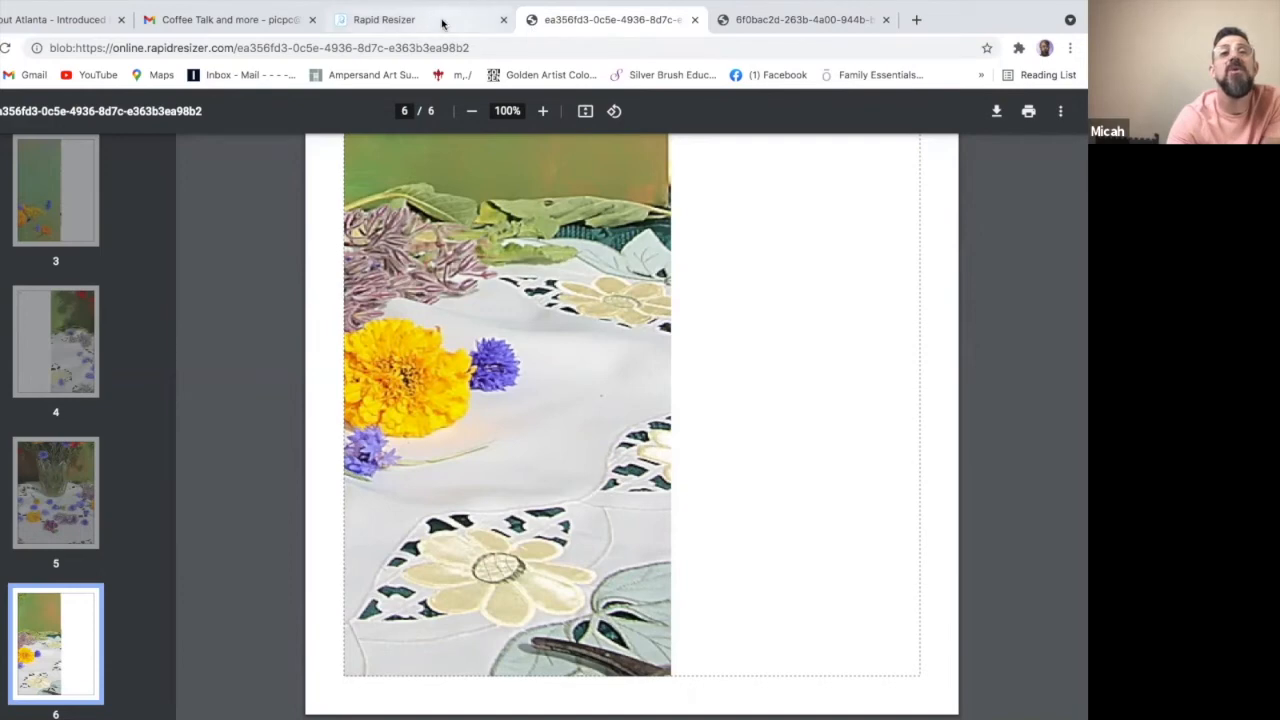
Step: Return to the Rapid Resizer tab and open the Vectorizer, confirming Leave
click(383, 19)
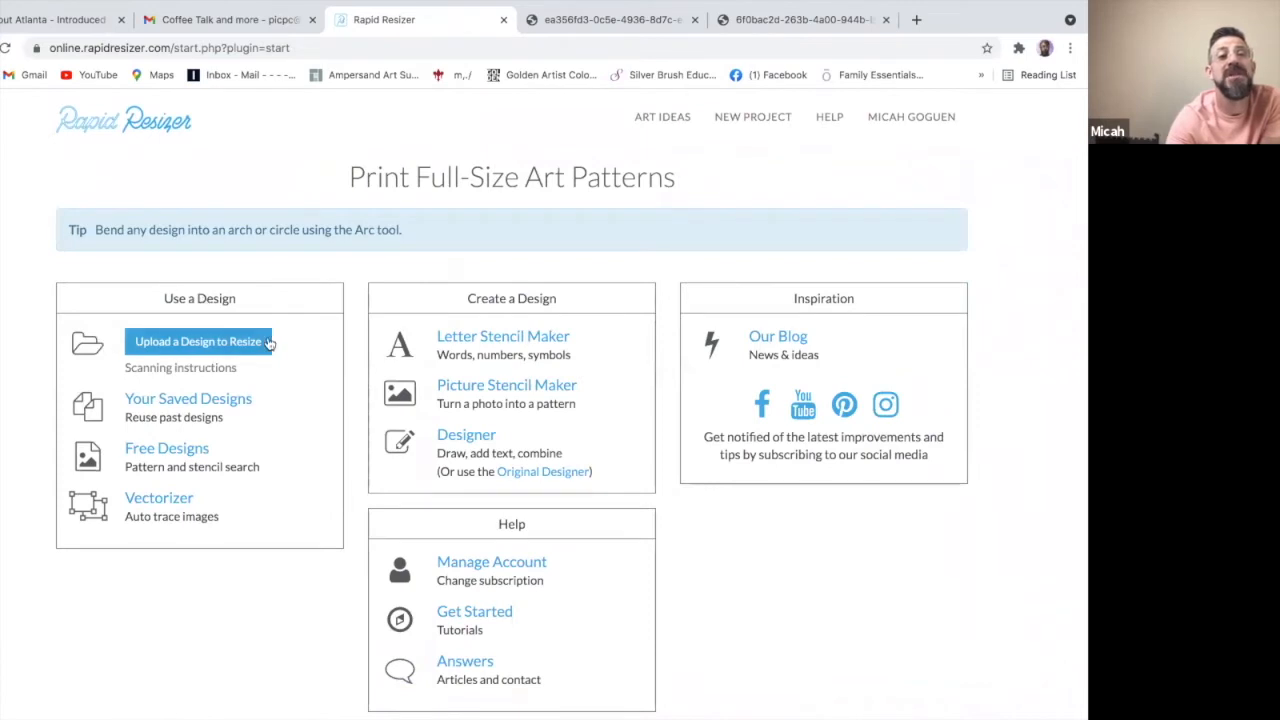
mouse_move(218, 341)
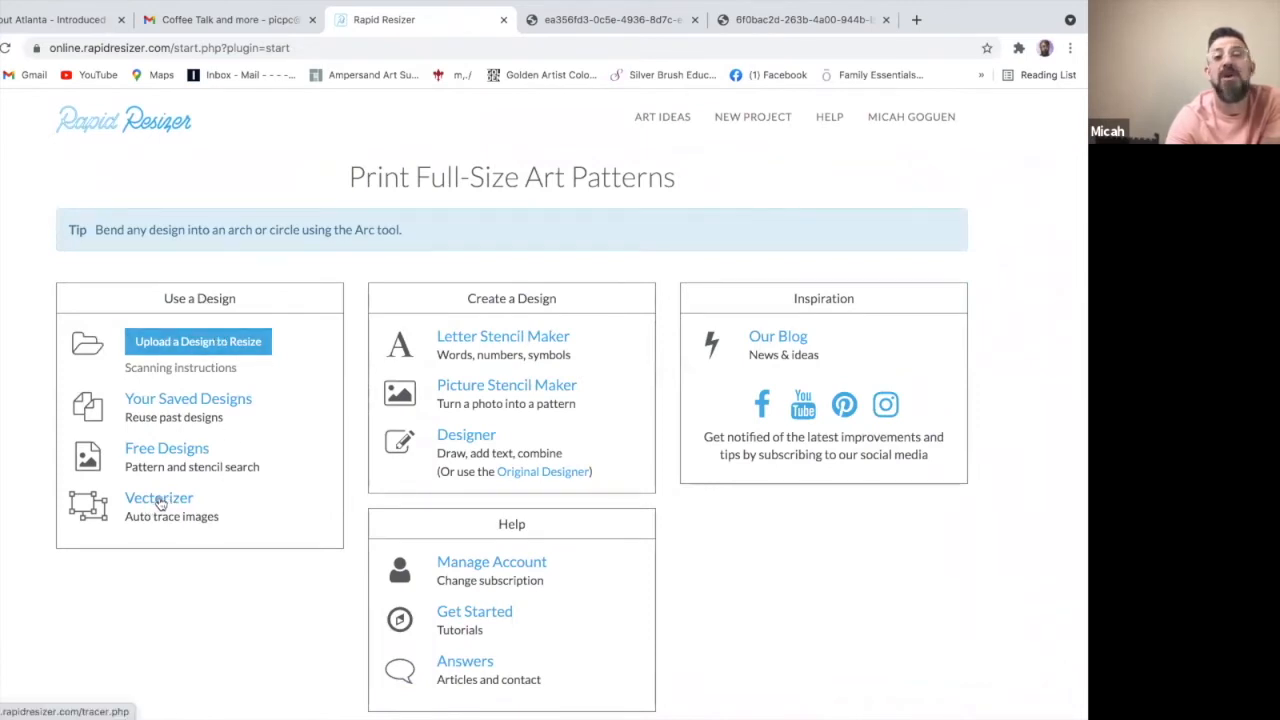
click(159, 497)
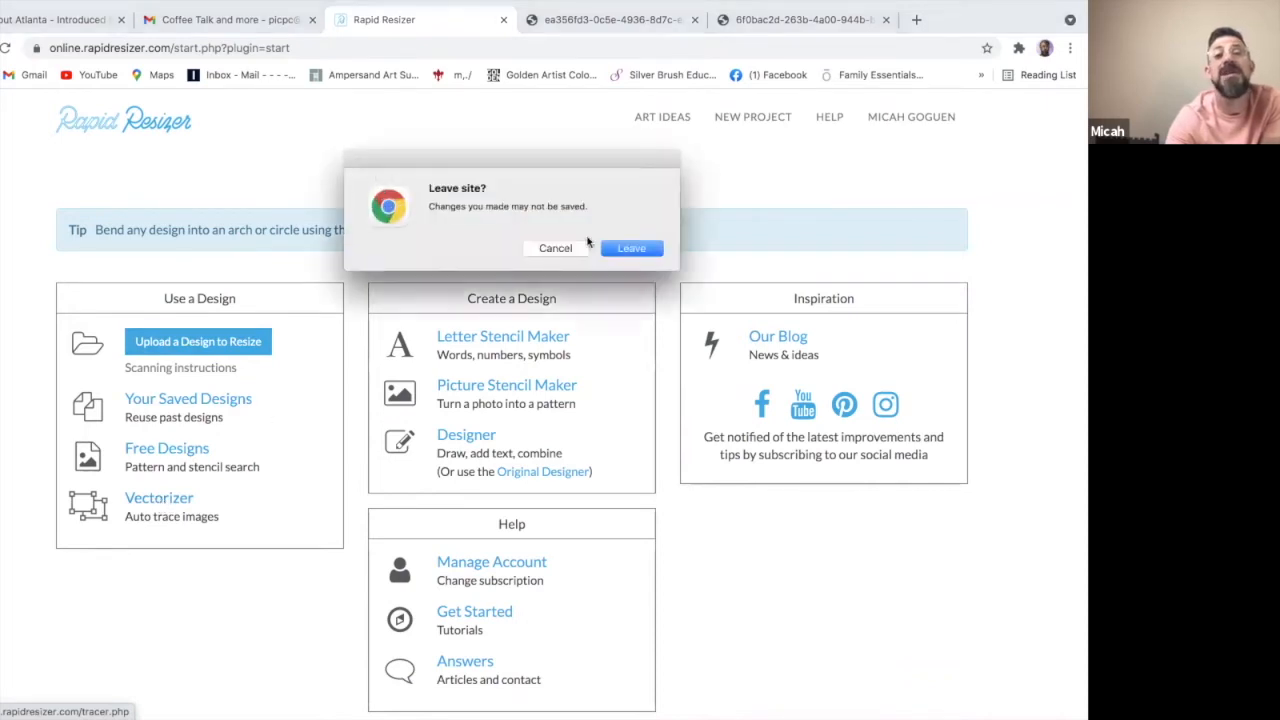
click(631, 247)
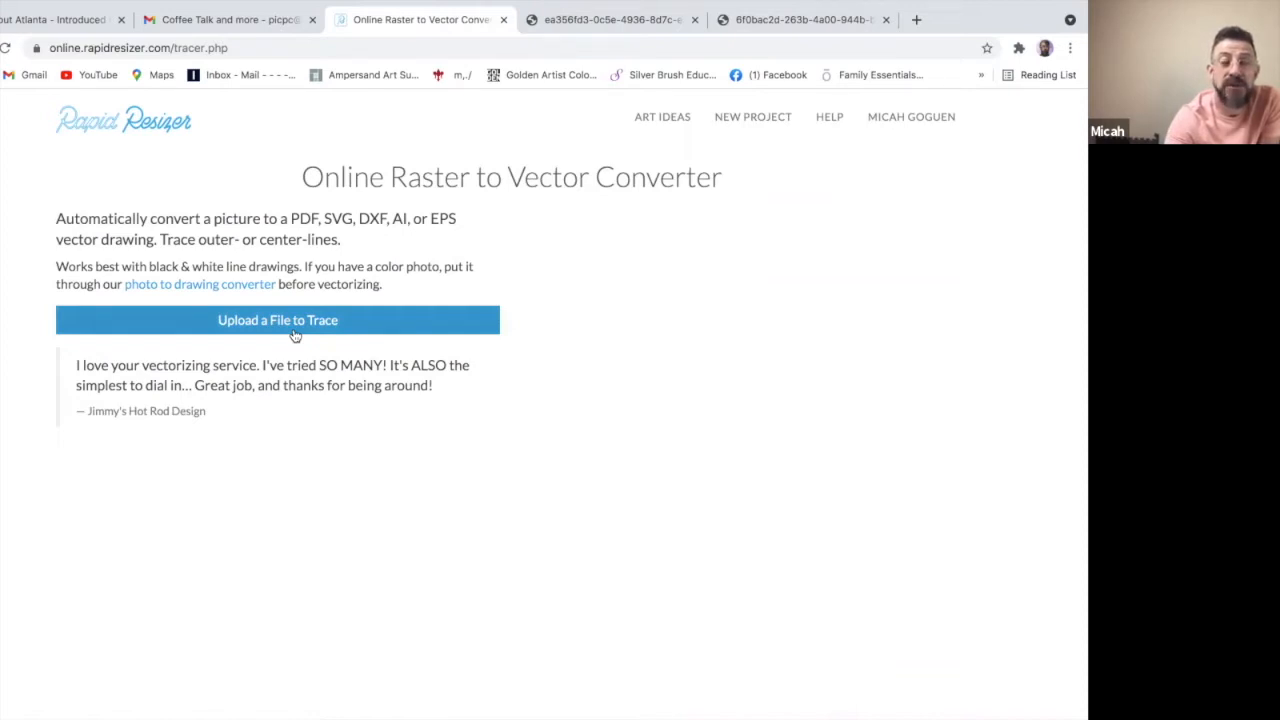
mouse_move(166, 289)
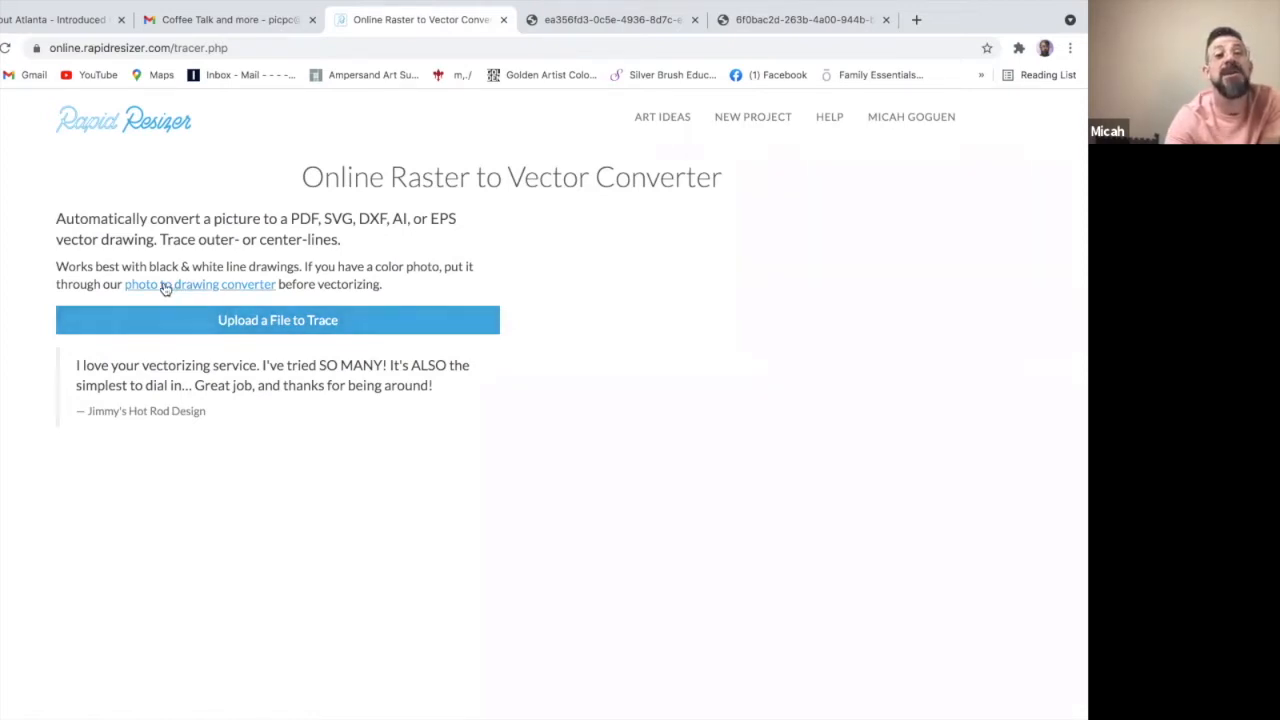
mouse_move(200, 284)
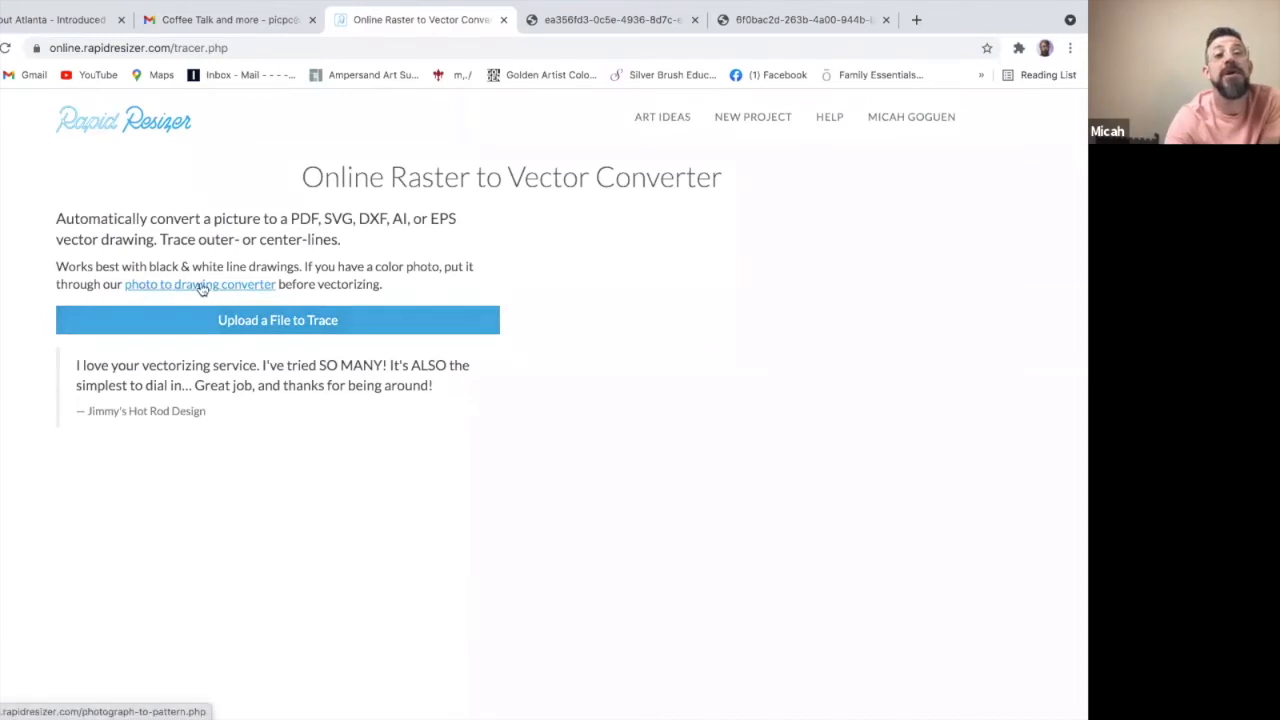
Step: Load the bouquet image from the device into the Picture Stencil Maker
click(200, 284)
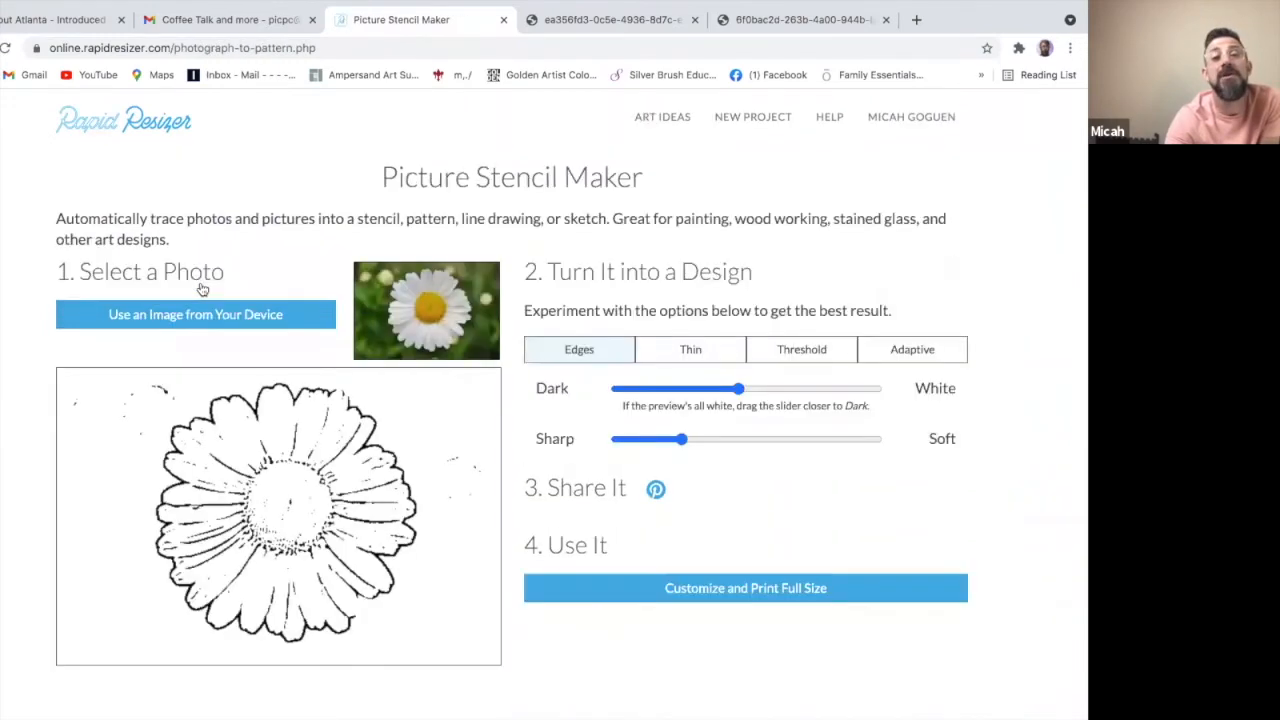
mouse_move(460, 320)
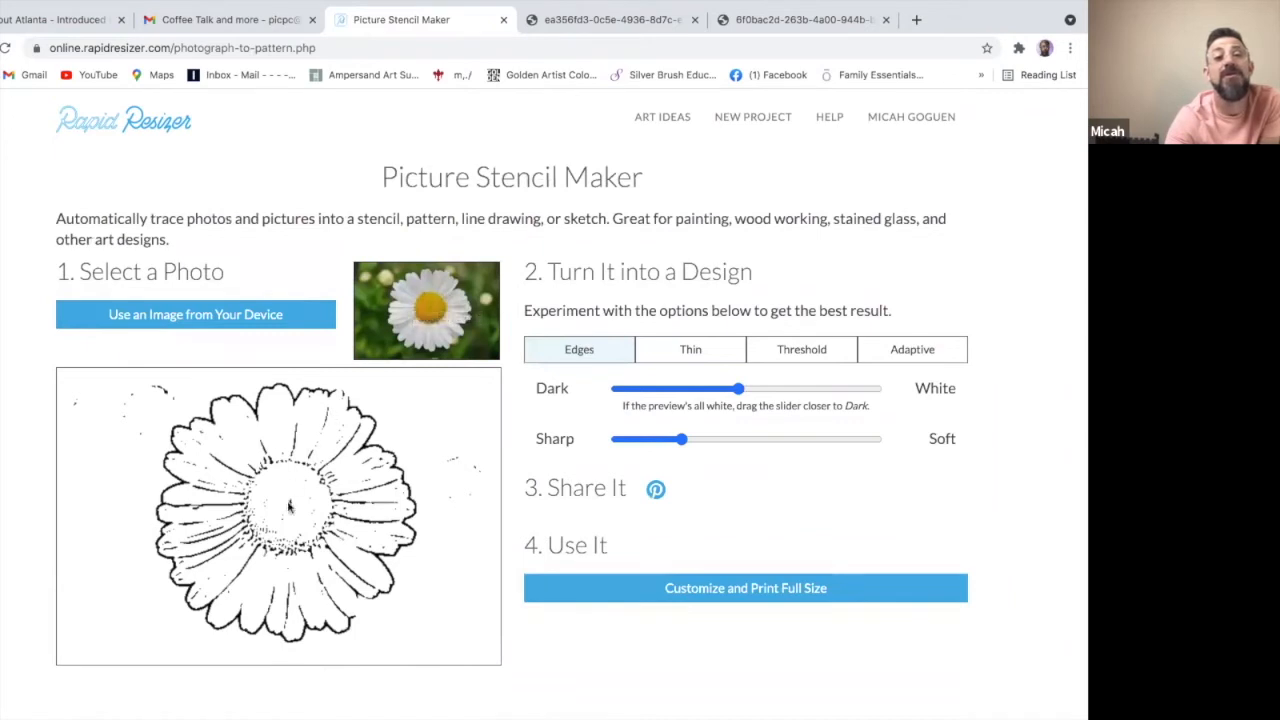
mouse_move(378, 527)
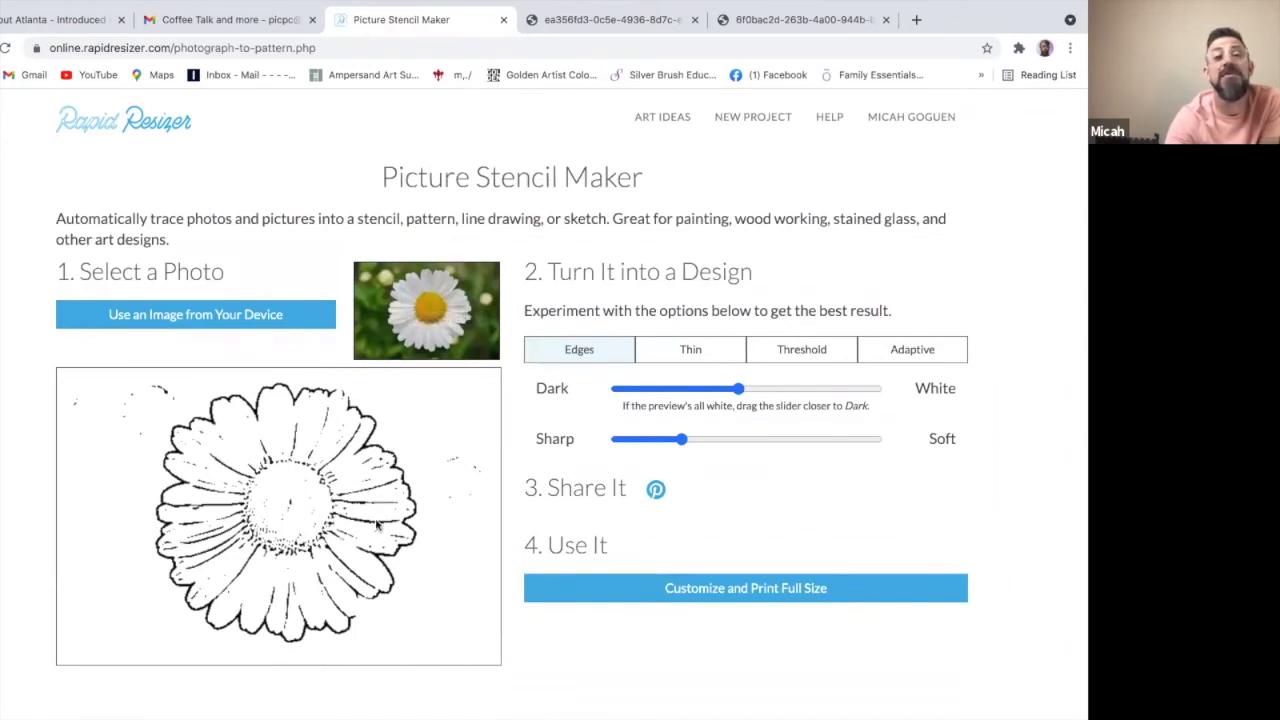
mouse_move(195, 314)
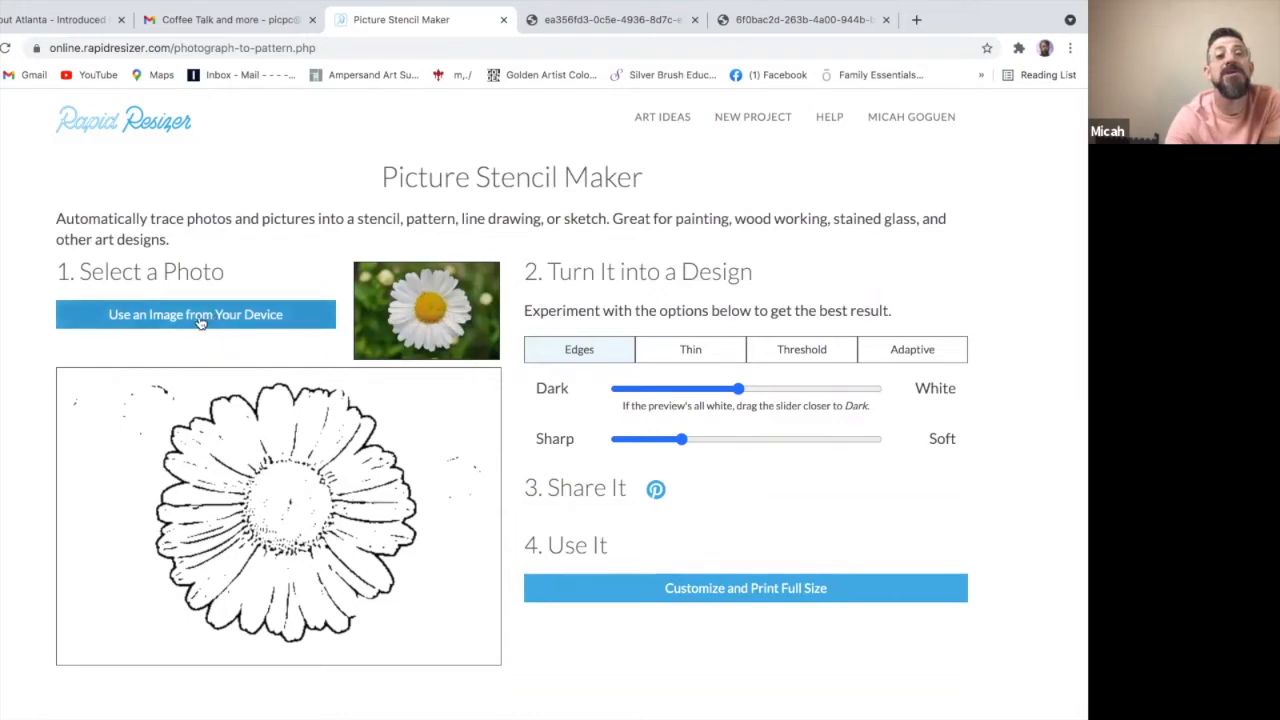
click(195, 314)
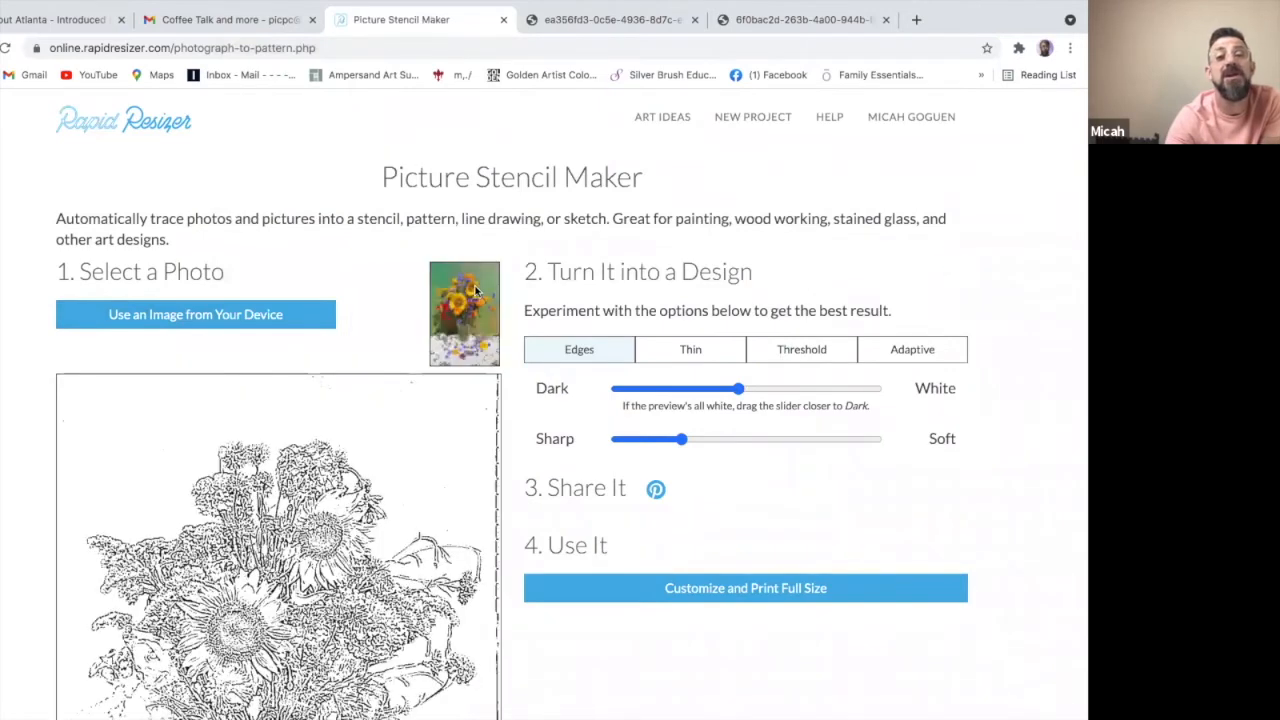
scroll(down, 3)
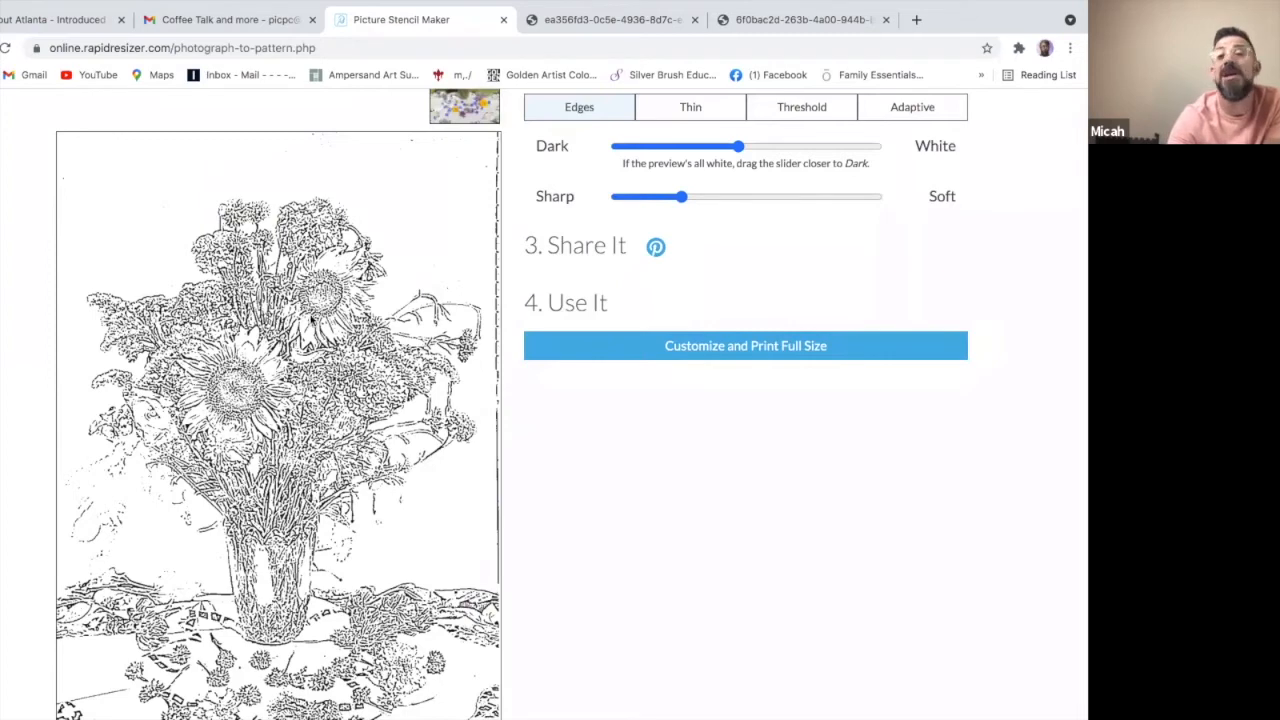
drag(738, 147, 735, 147)
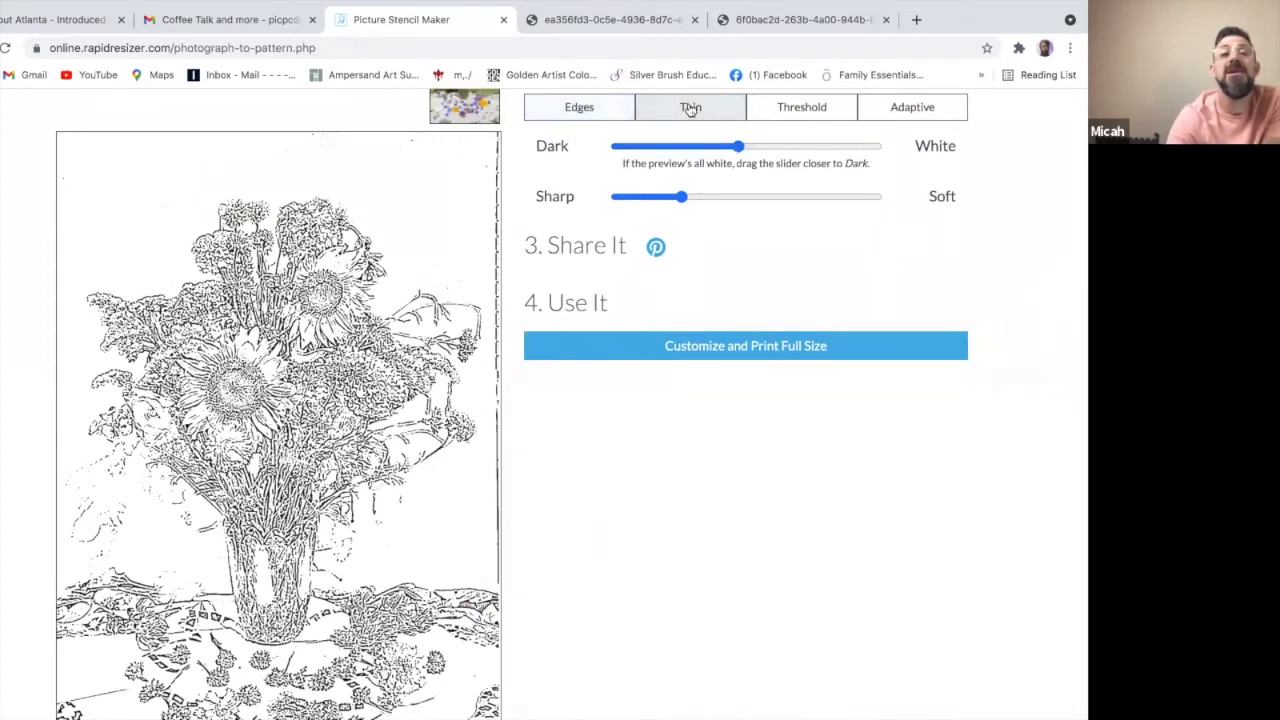
click(690, 107)
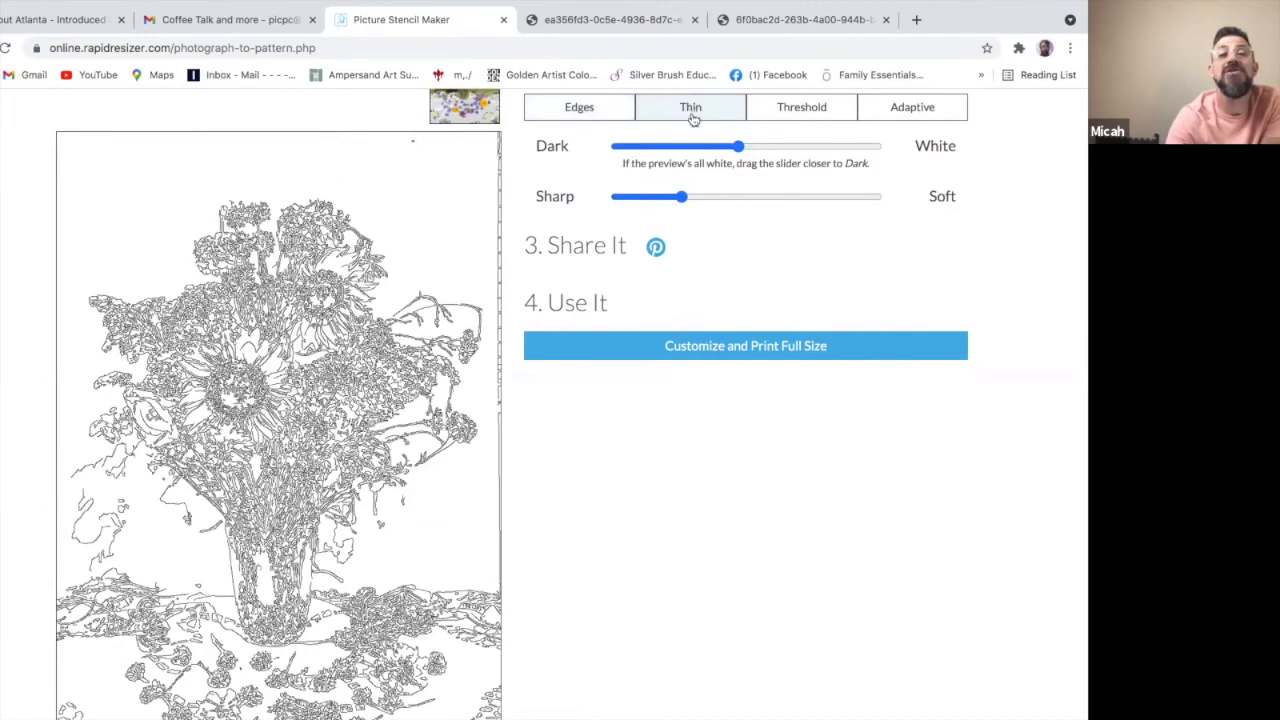
click(801, 107)
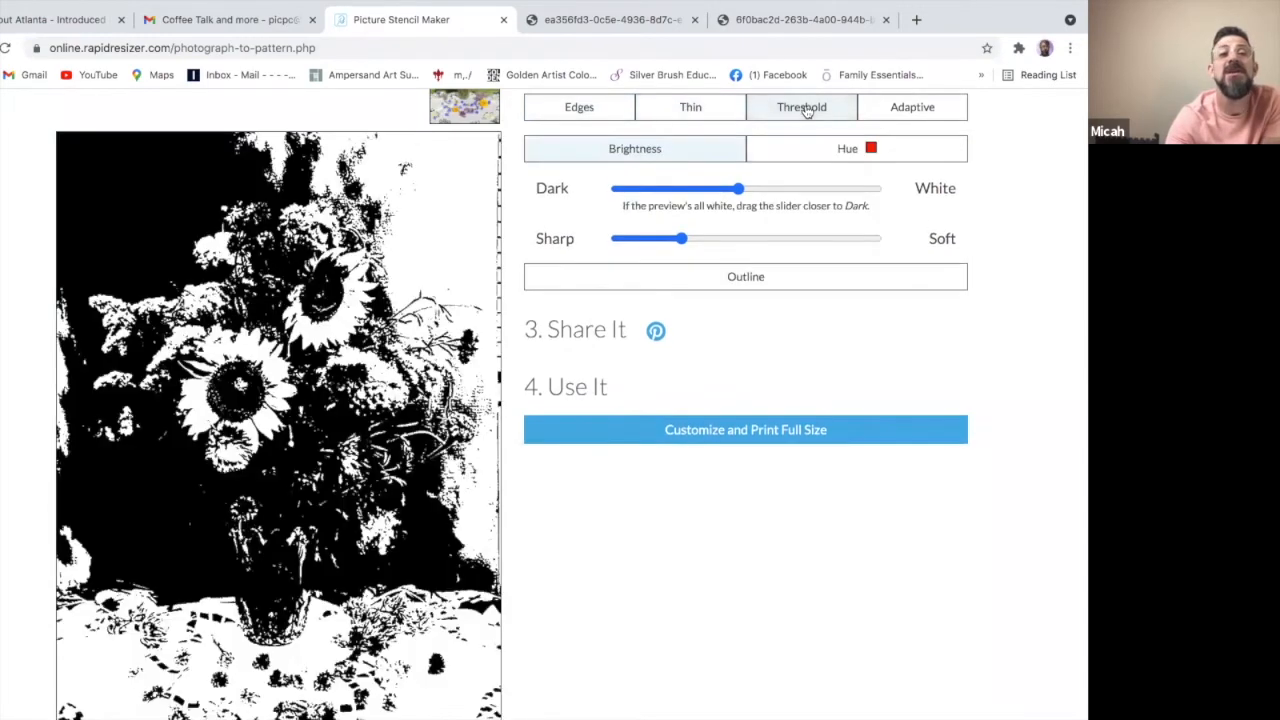
click(911, 107)
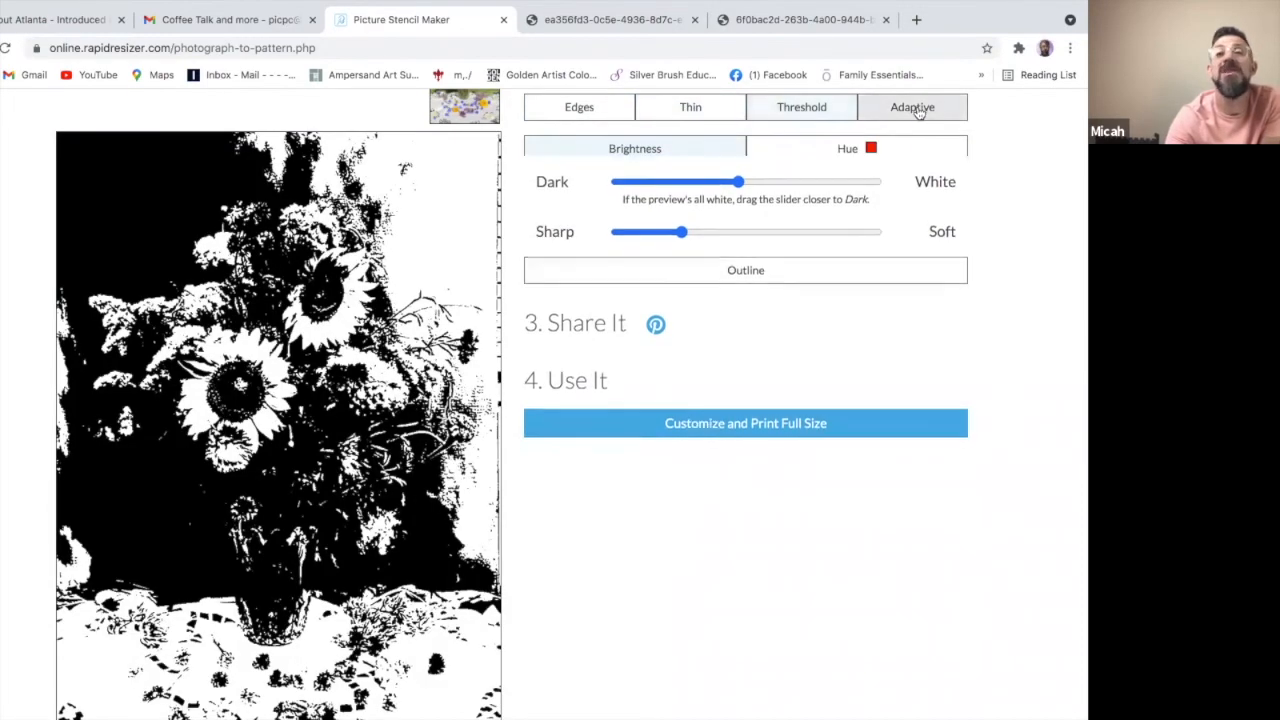
click(579, 107)
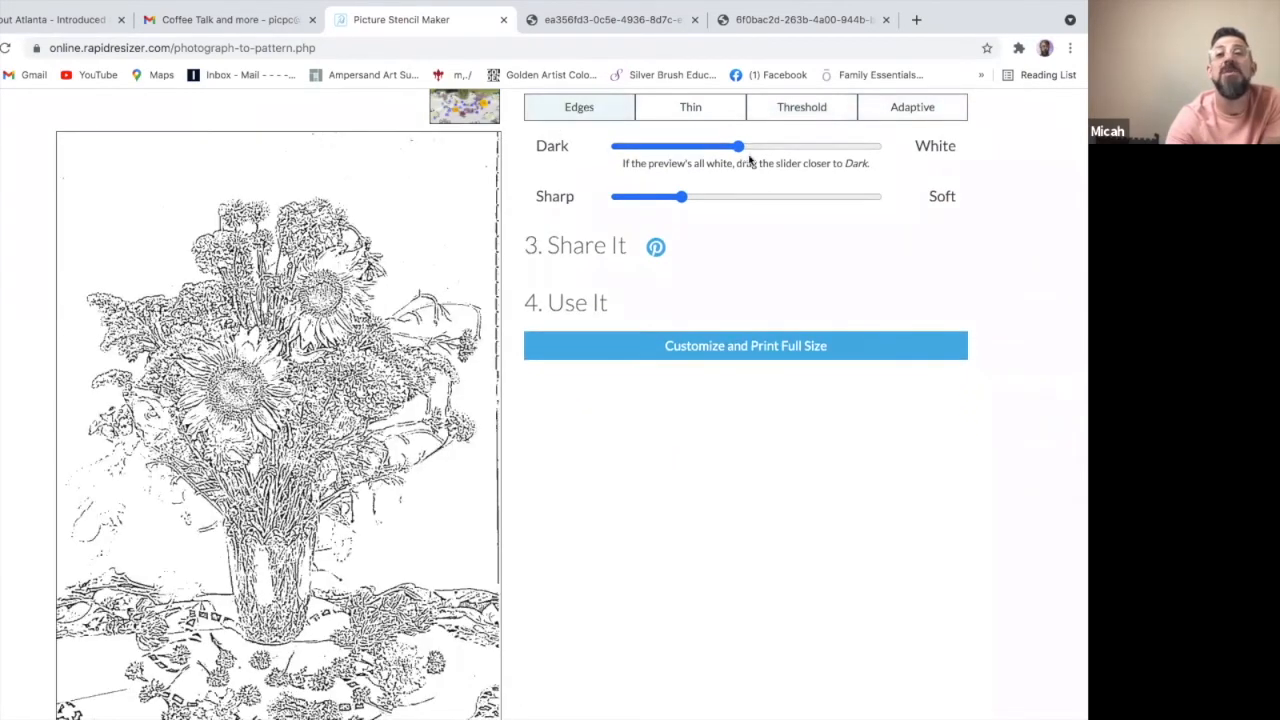
Step: Tune the bouquet stencil lighter to clear speckles and sharpen its edges
drag(738, 146, 677, 146)
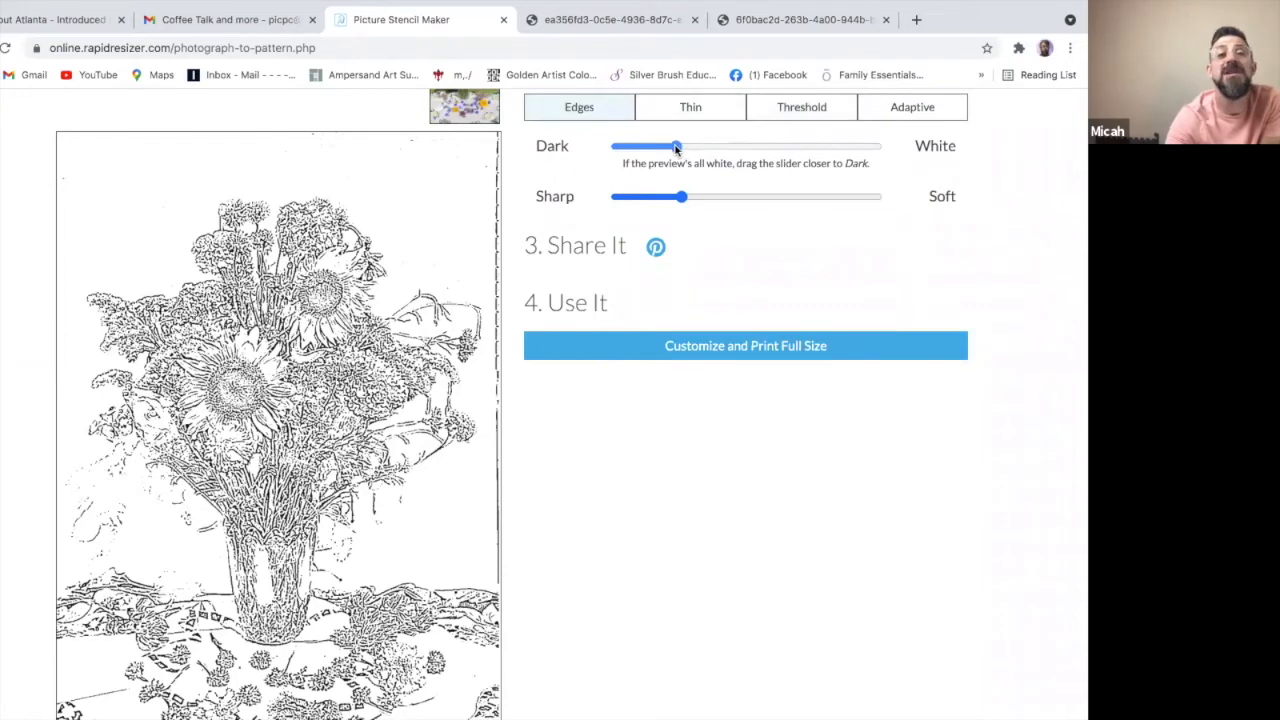
drag(677, 146, 670, 146)
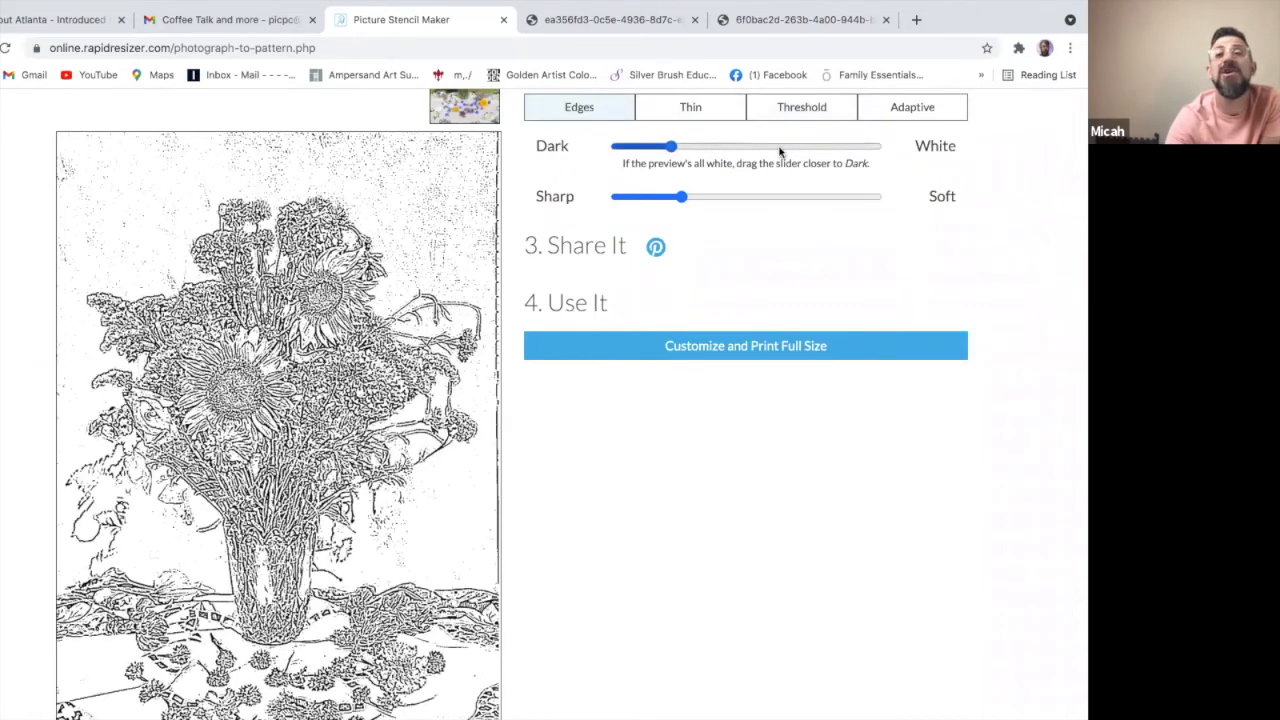
drag(670, 146, 784, 146)
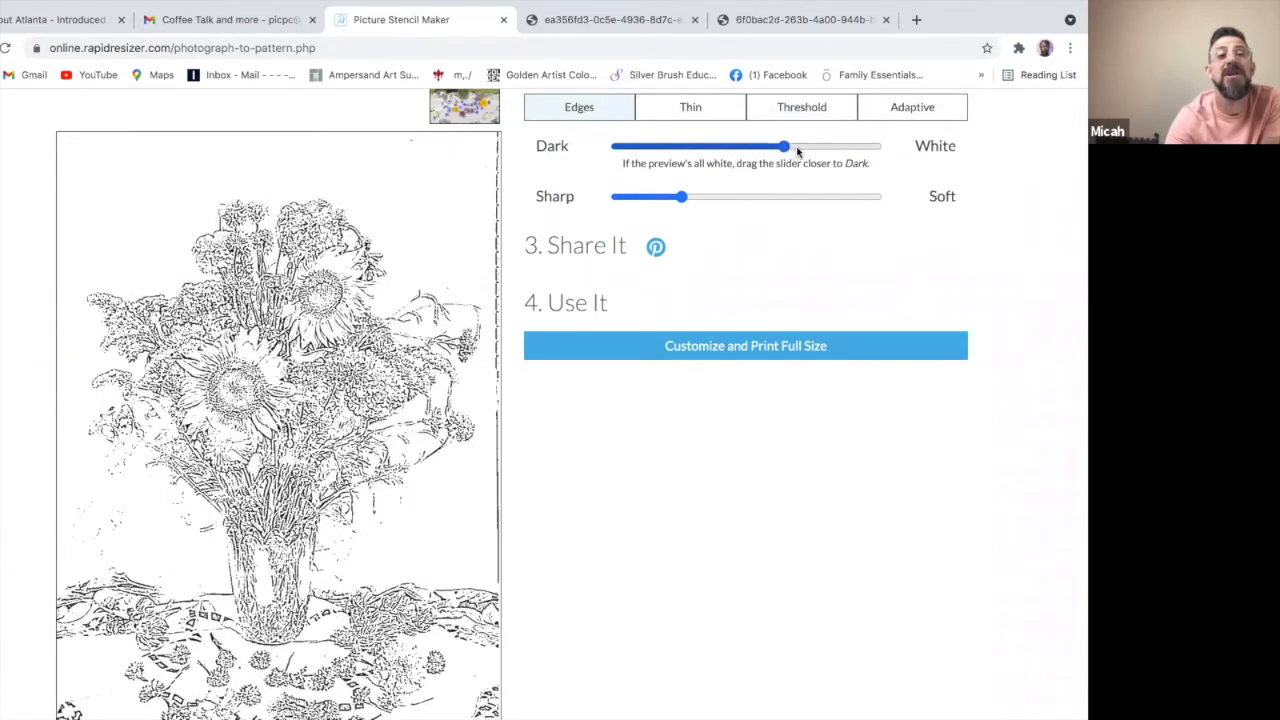
drag(783, 147, 779, 147)
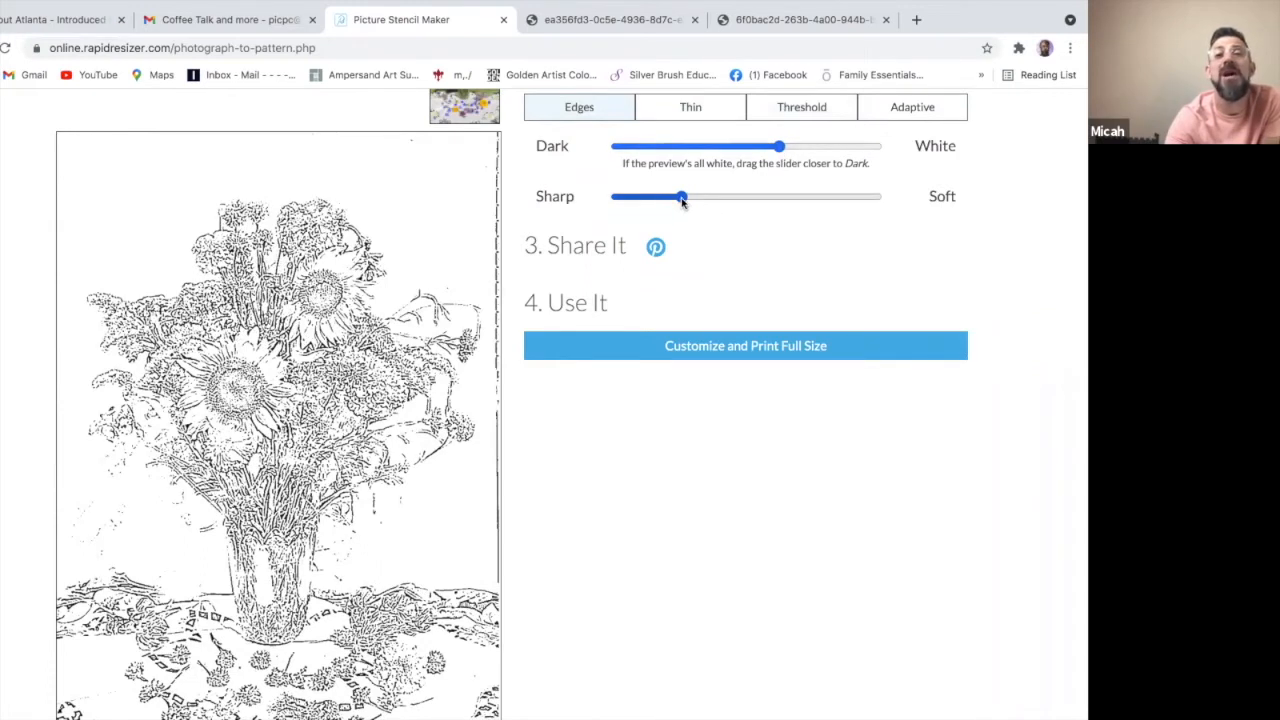
drag(681, 197, 725, 197)
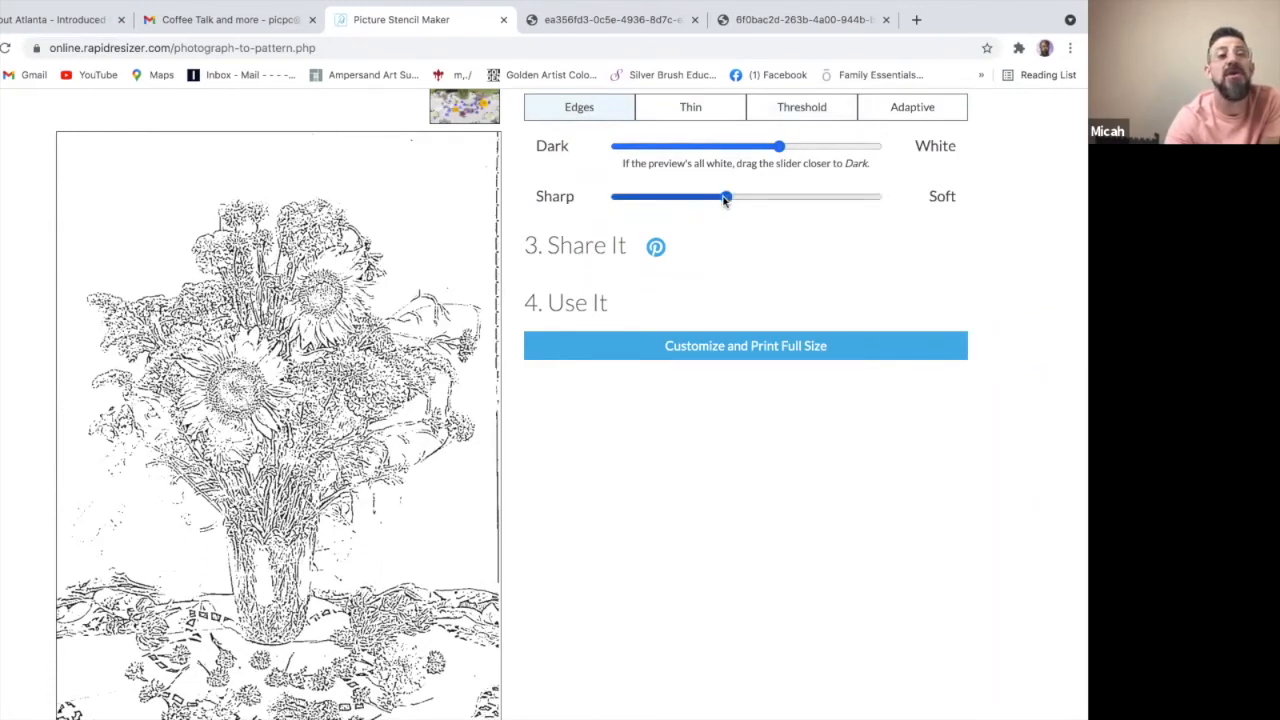
drag(725, 196, 710, 196)
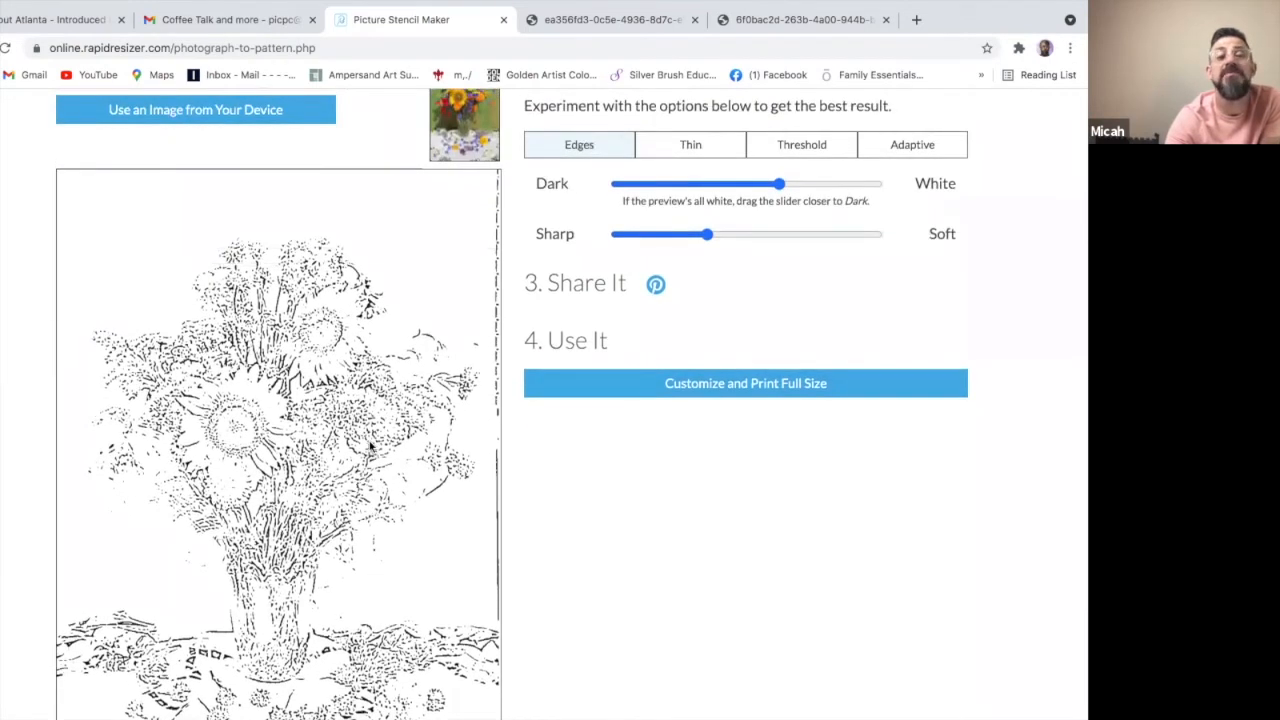
Step: Scroll to frame the bouquet stencil preview for the screenshot
scroll(down, 3)
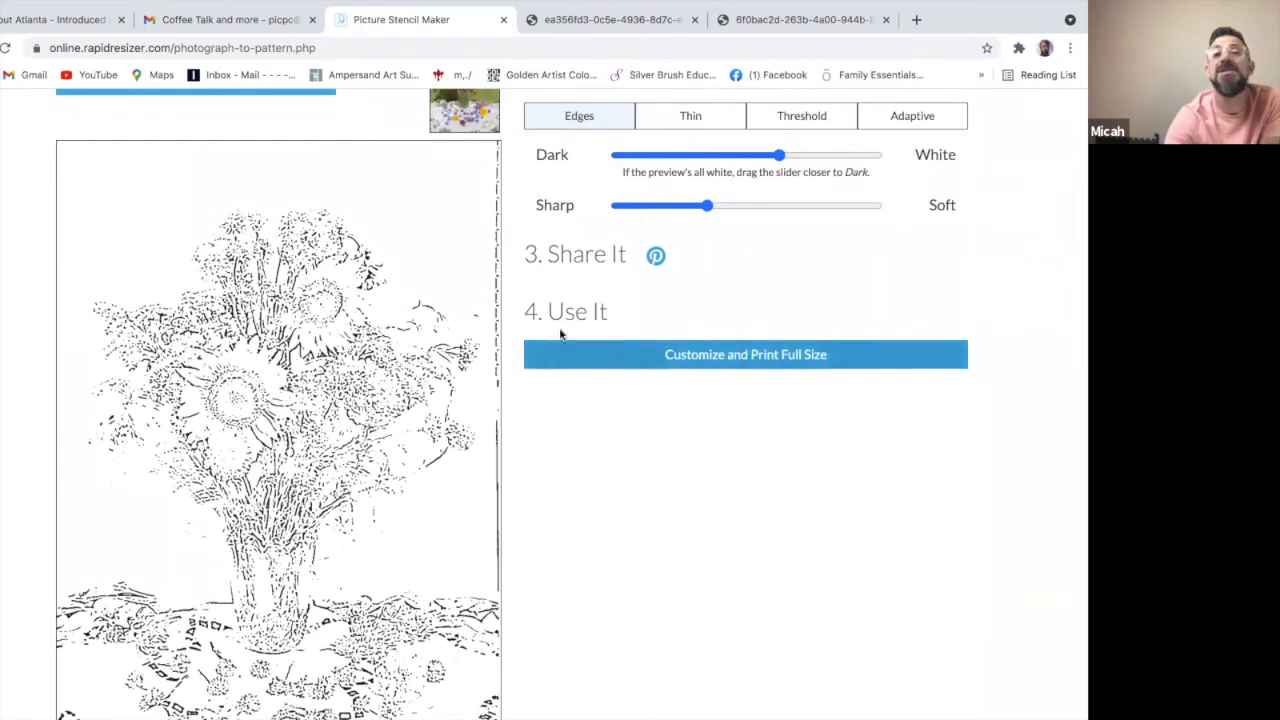
scroll(up, 3)
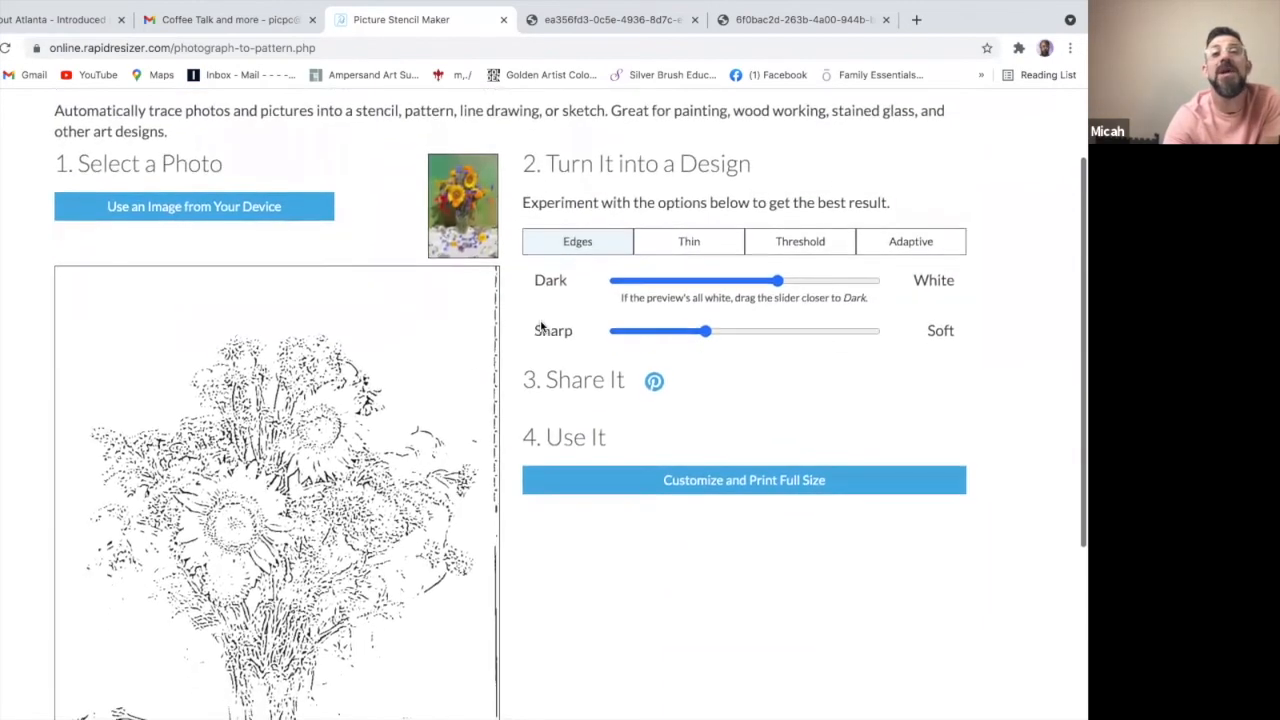
scroll(up, 3)
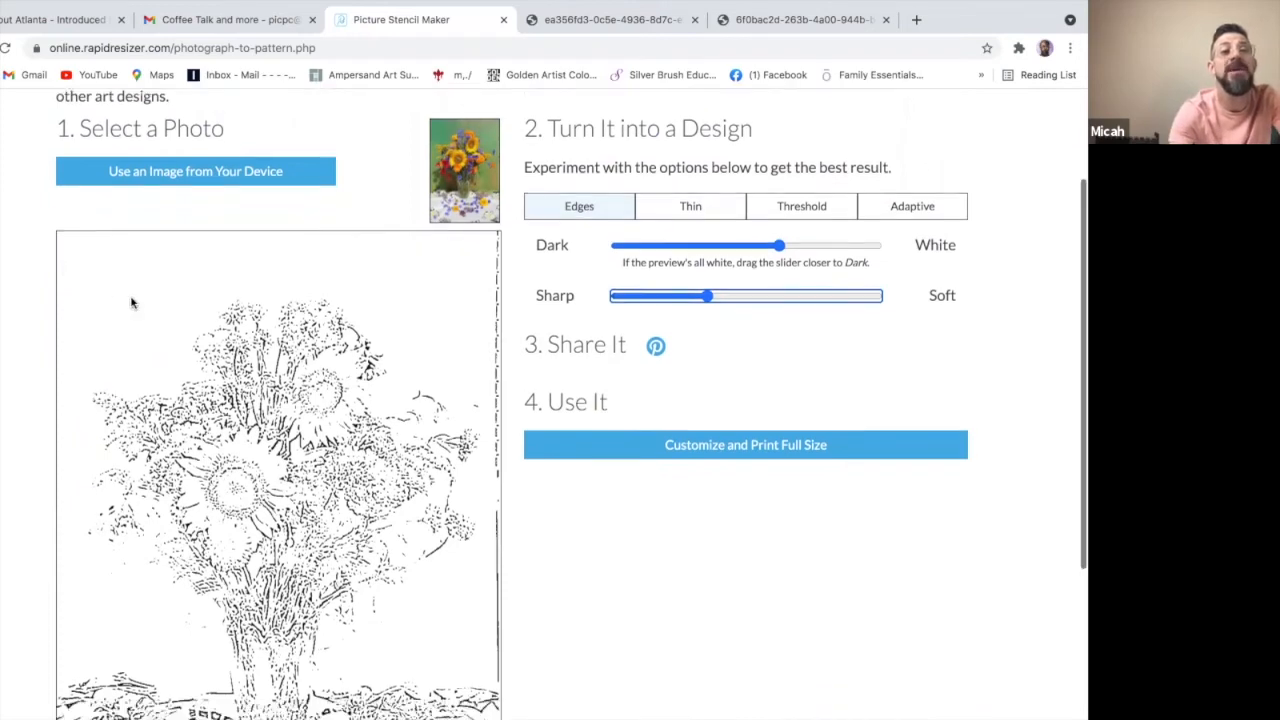
scroll(down, 3)
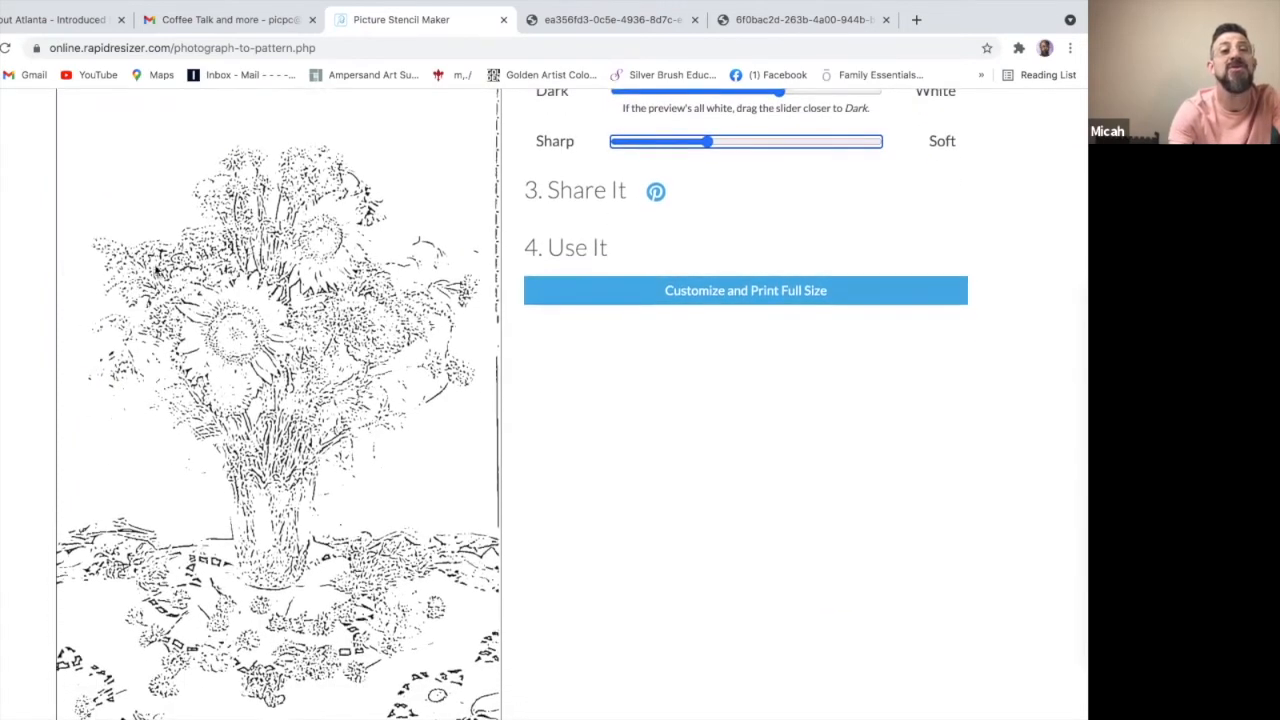
mouse_move(165, 213)
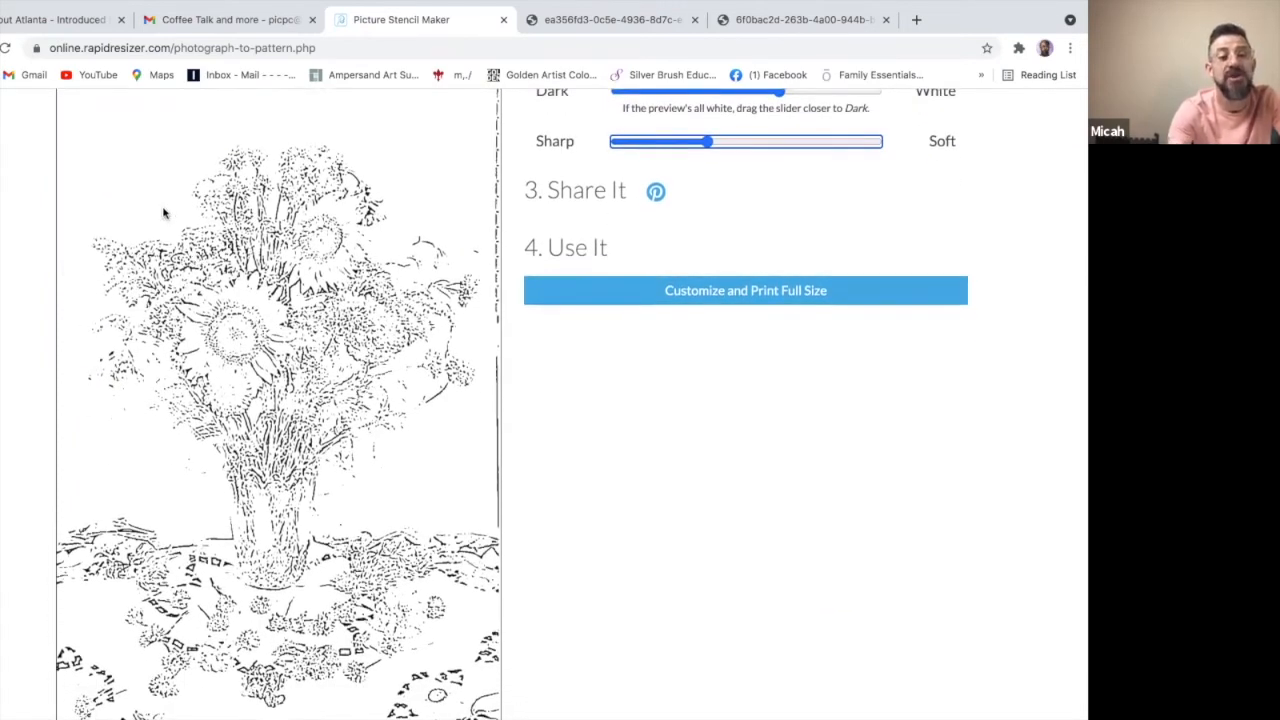
mouse_move(105, 210)
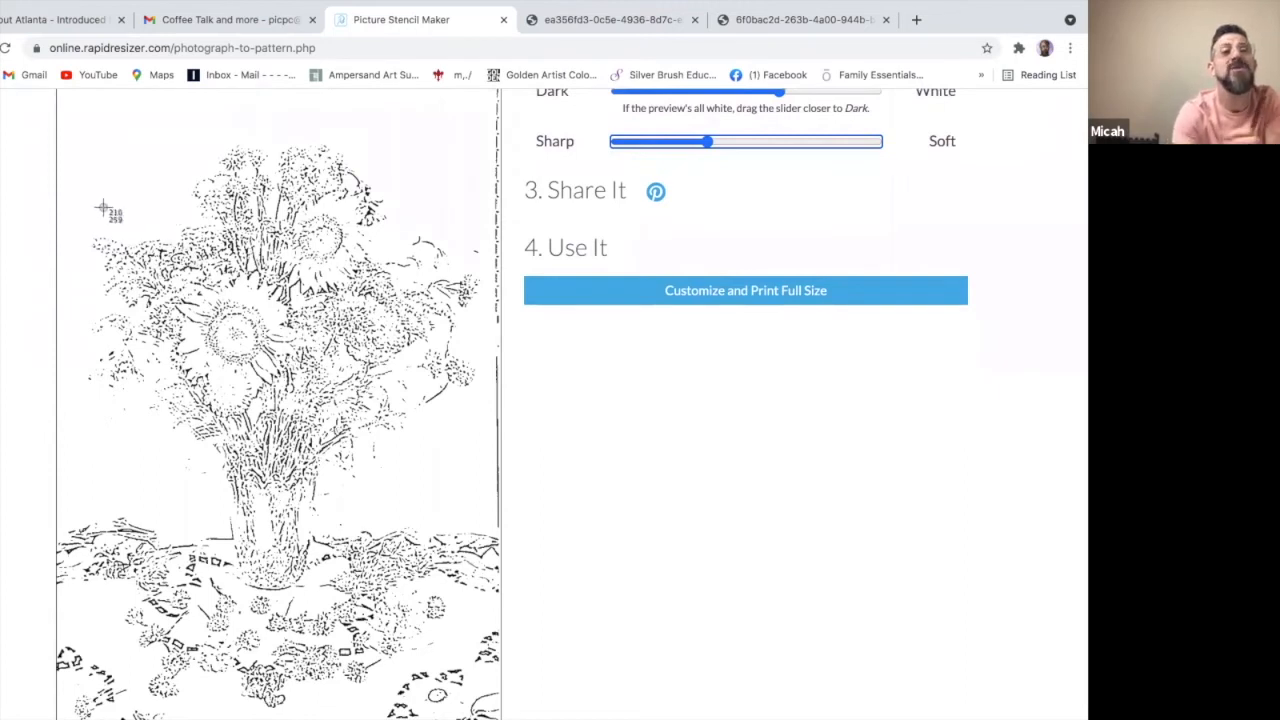
mouse_move(62, 92)
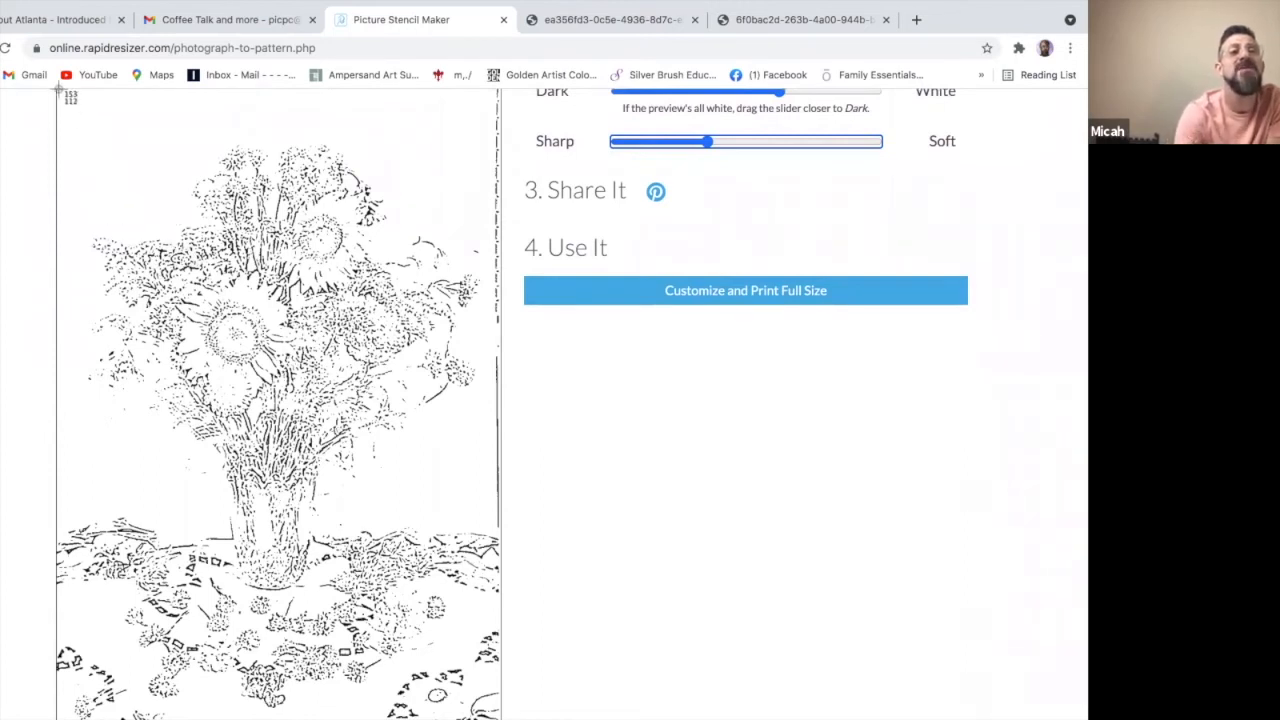
mouse_move(85, 110)
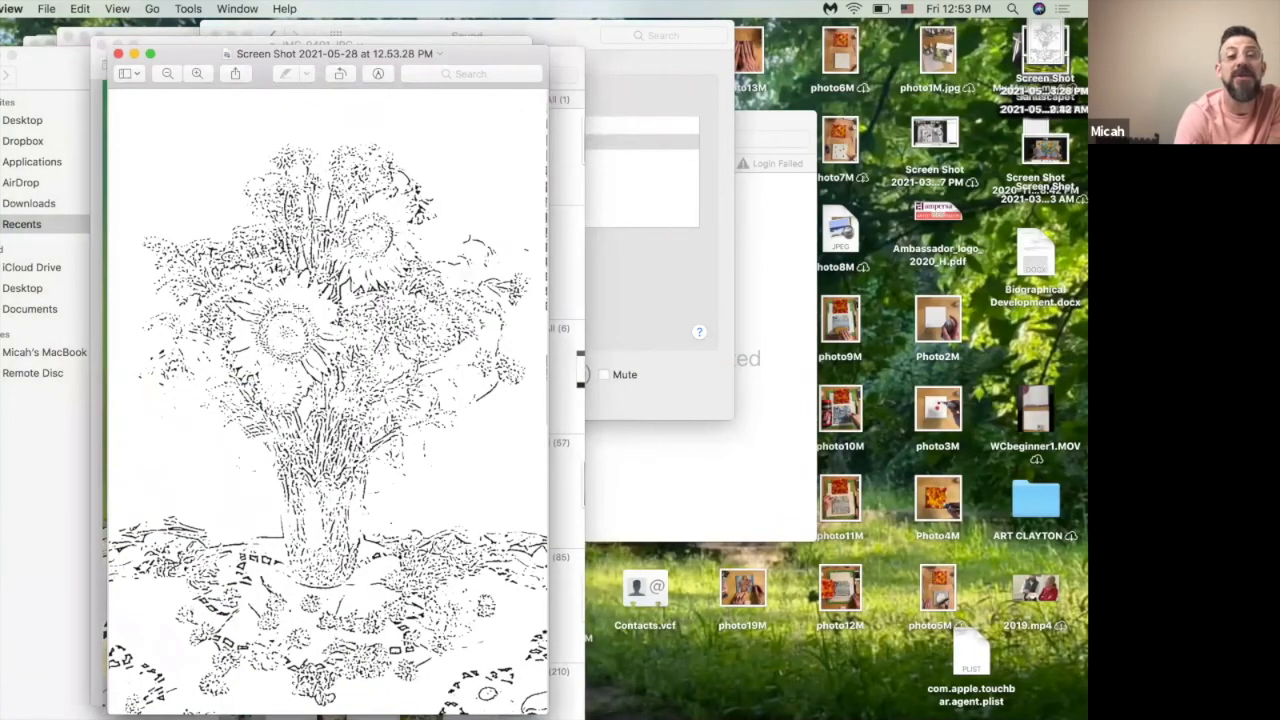
mouse_move(121, 697)
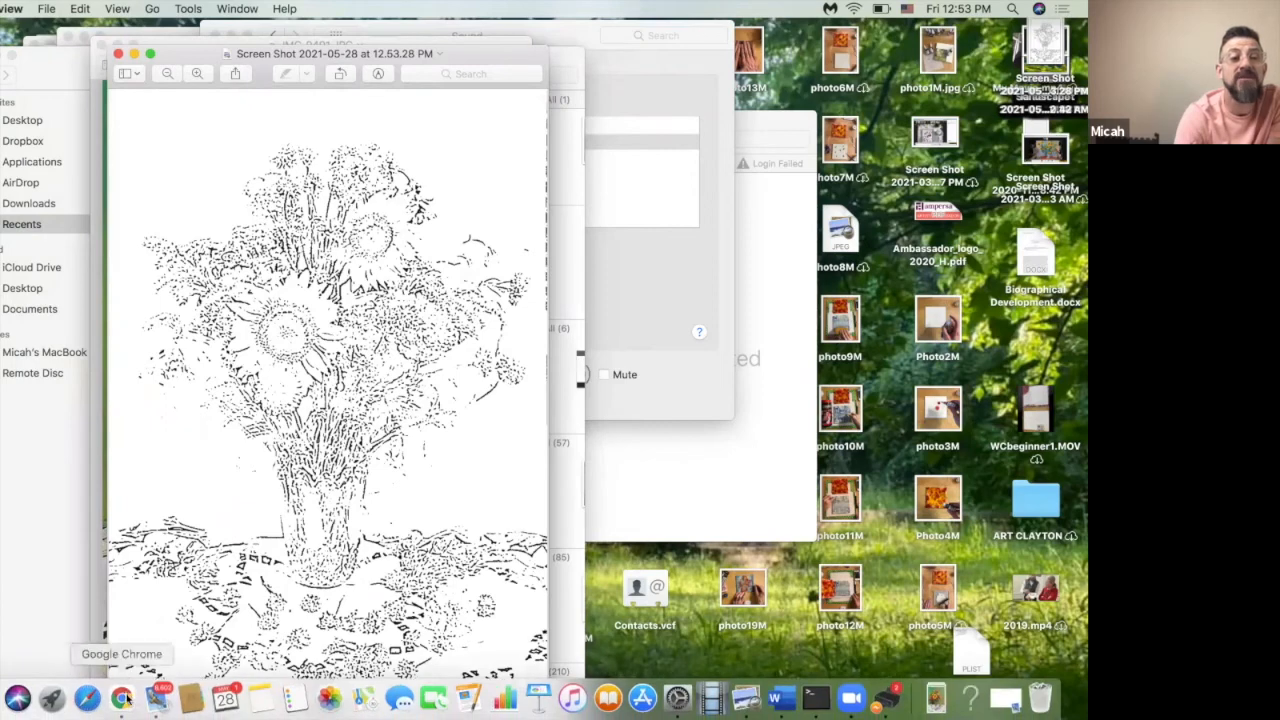
Step: Bring Chrome back to the front and scroll up the Rapid Resizer page
click(122, 697)
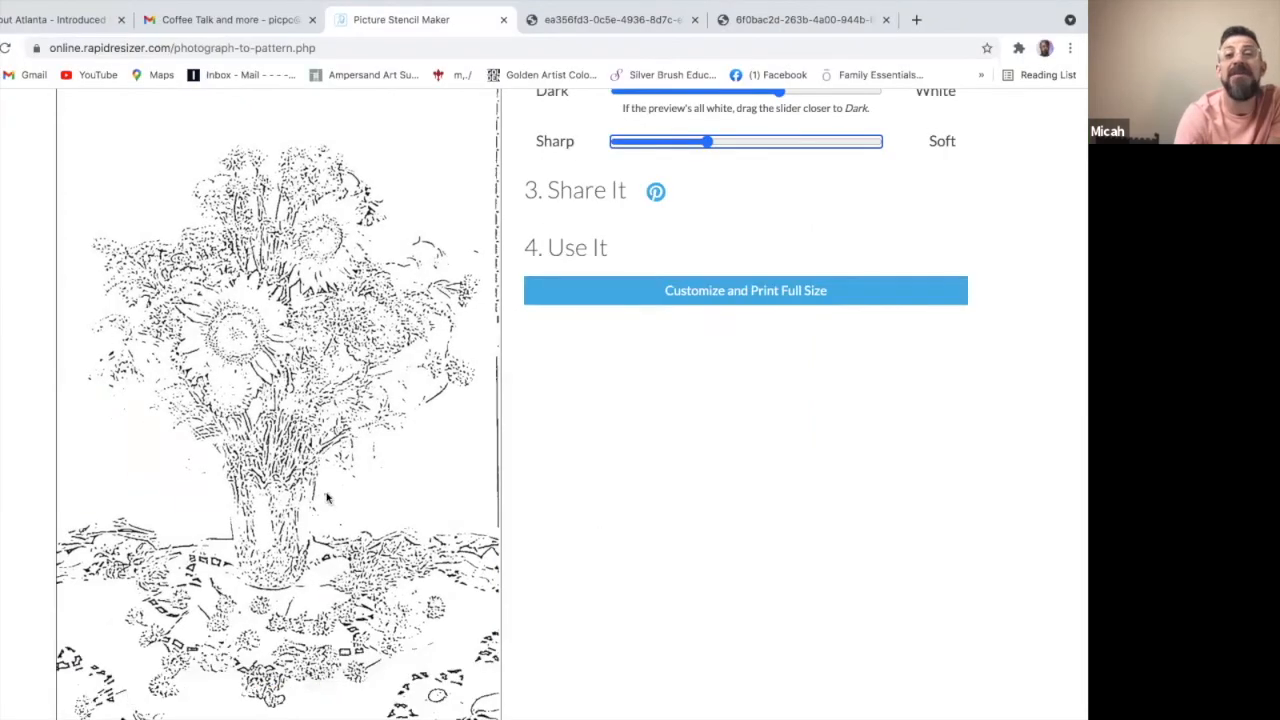
scroll(up, 3)
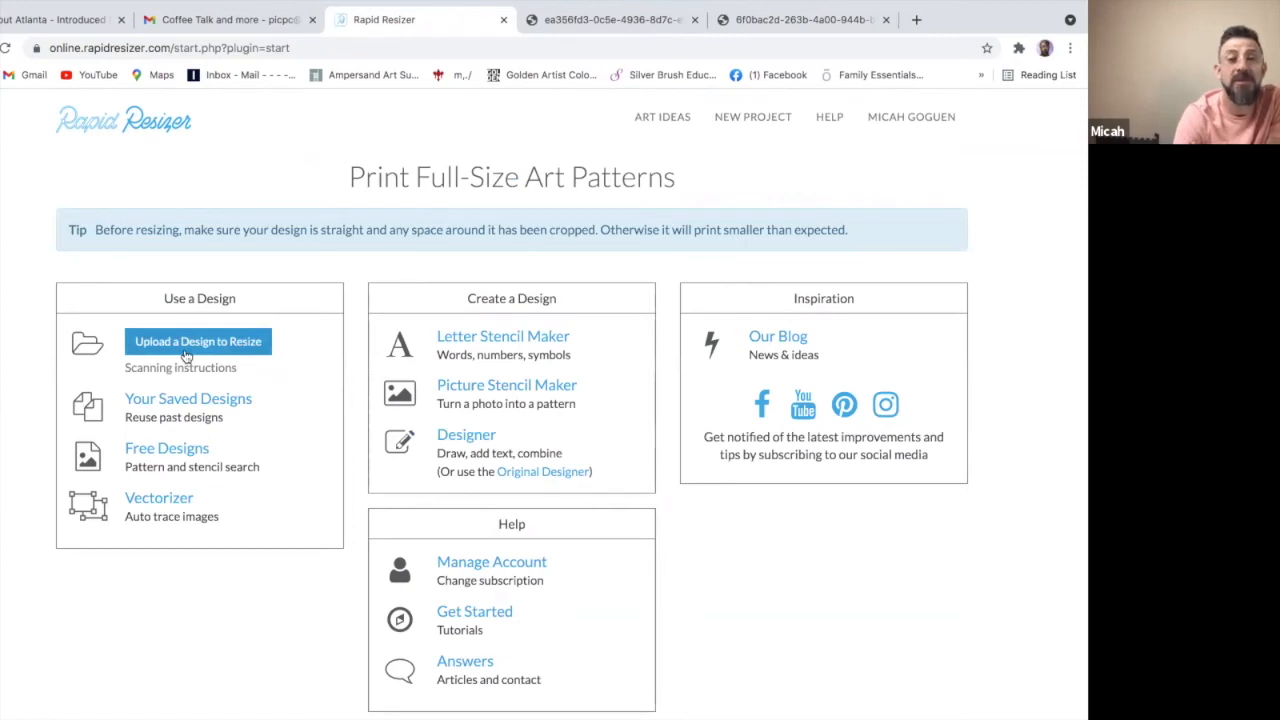
mouse_move(197, 341)
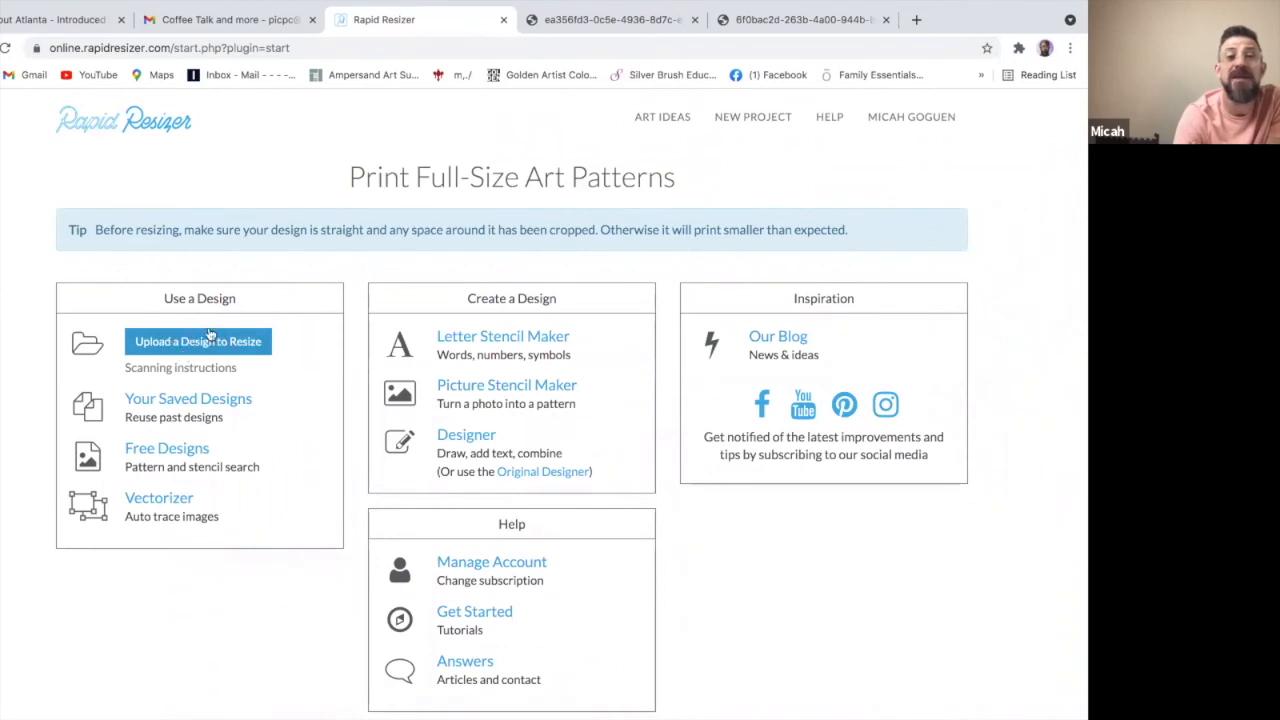
mouse_move(159, 497)
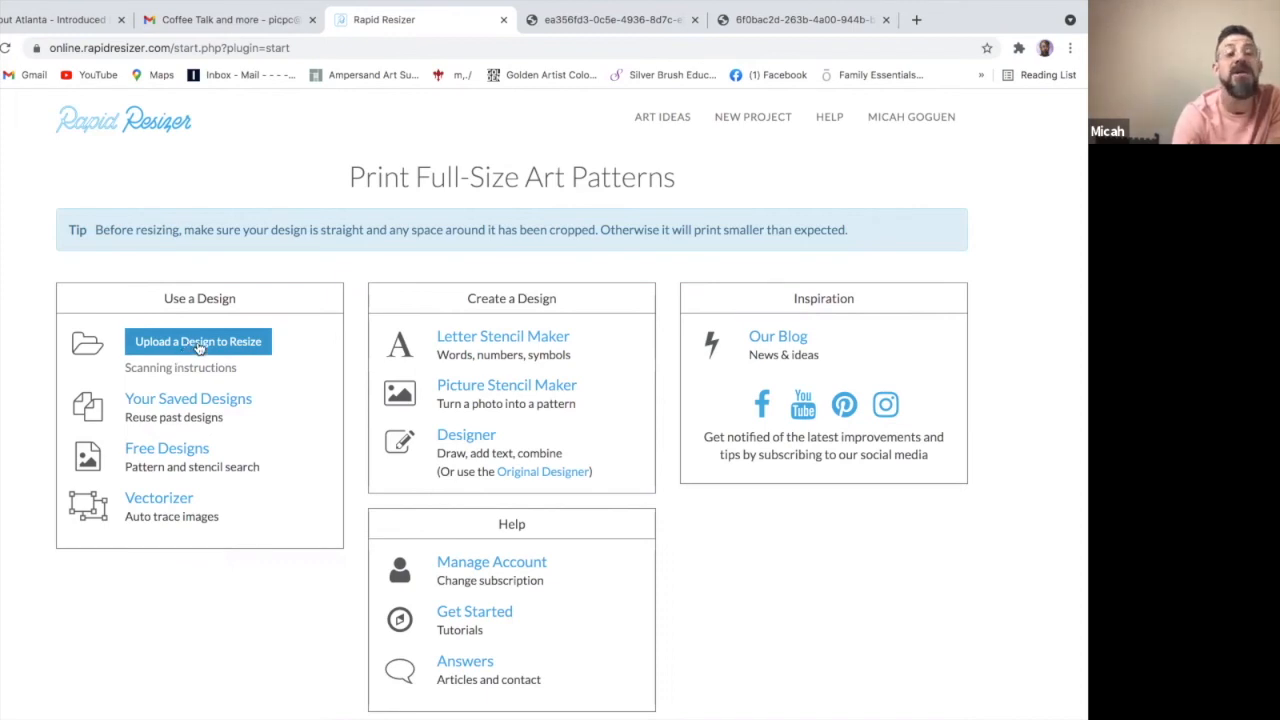
Step: Start uploading a design and list recent files in the file picker
click(197, 341)
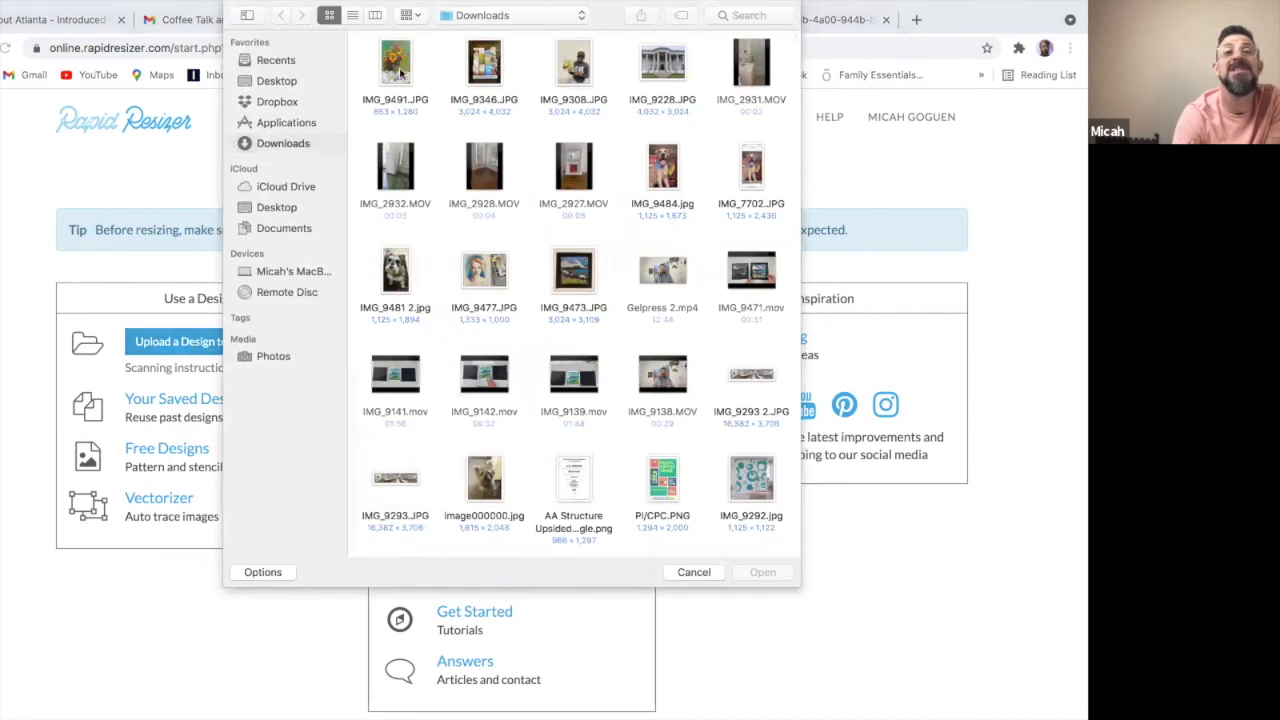
click(275, 60)
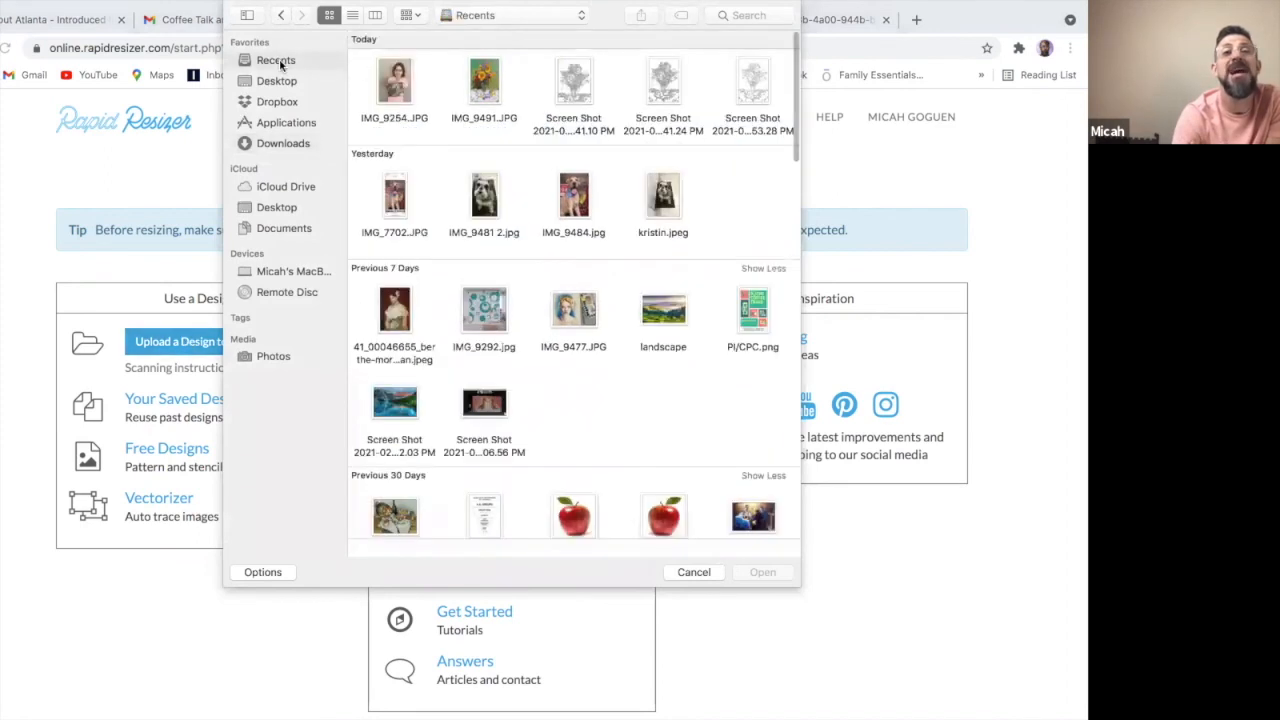
mouse_move(751, 90)
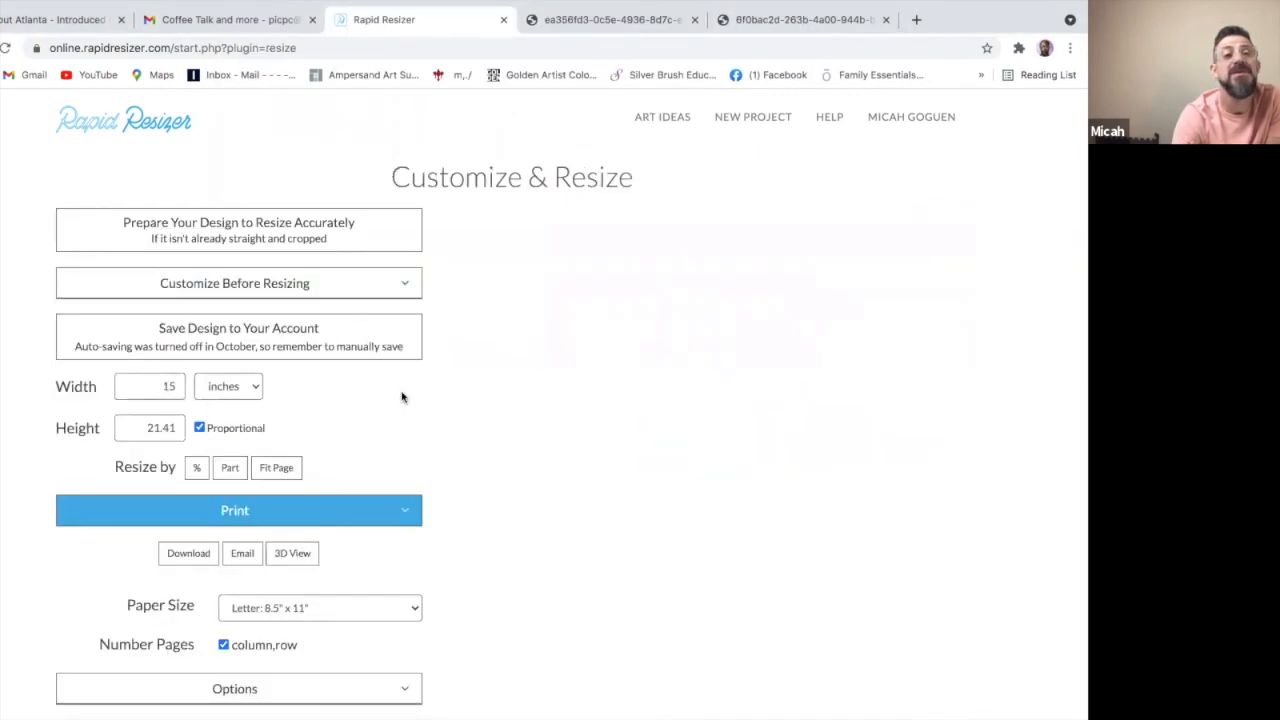
Step: Set the stencil print width to 16 inches and height to 20 with proportional scaling off
scroll(down, 3)
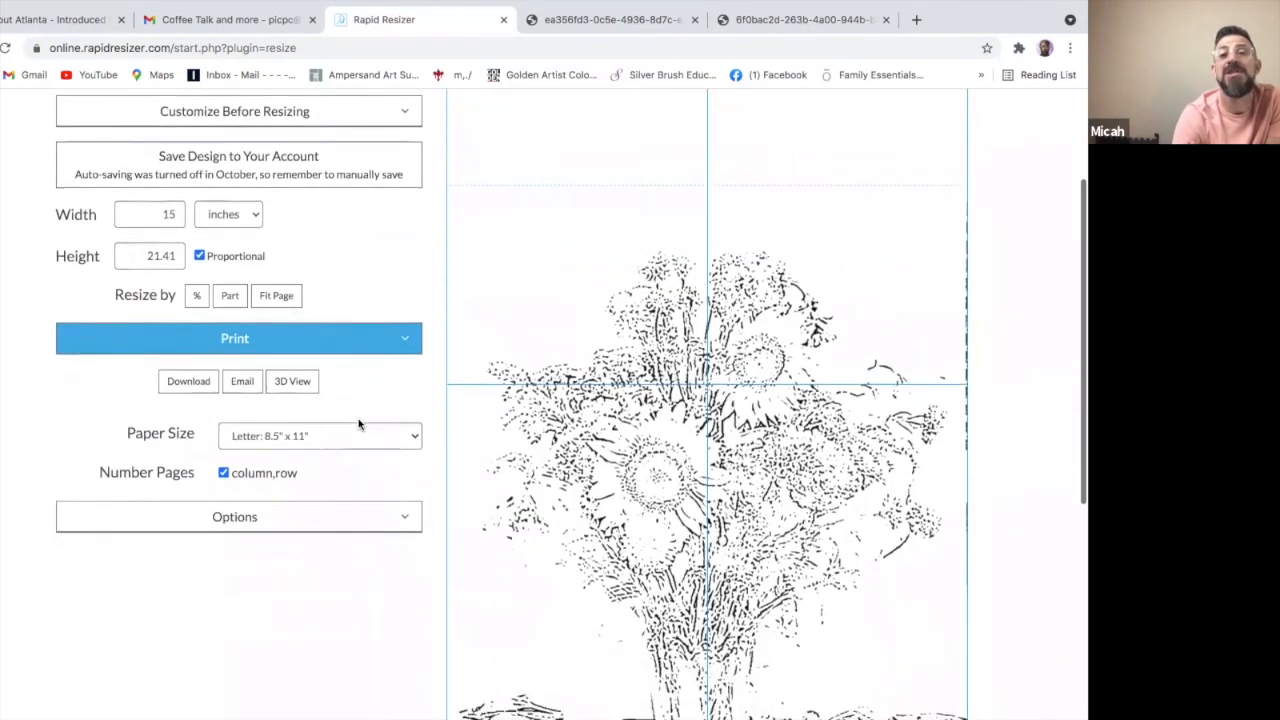
scroll(up, 3)
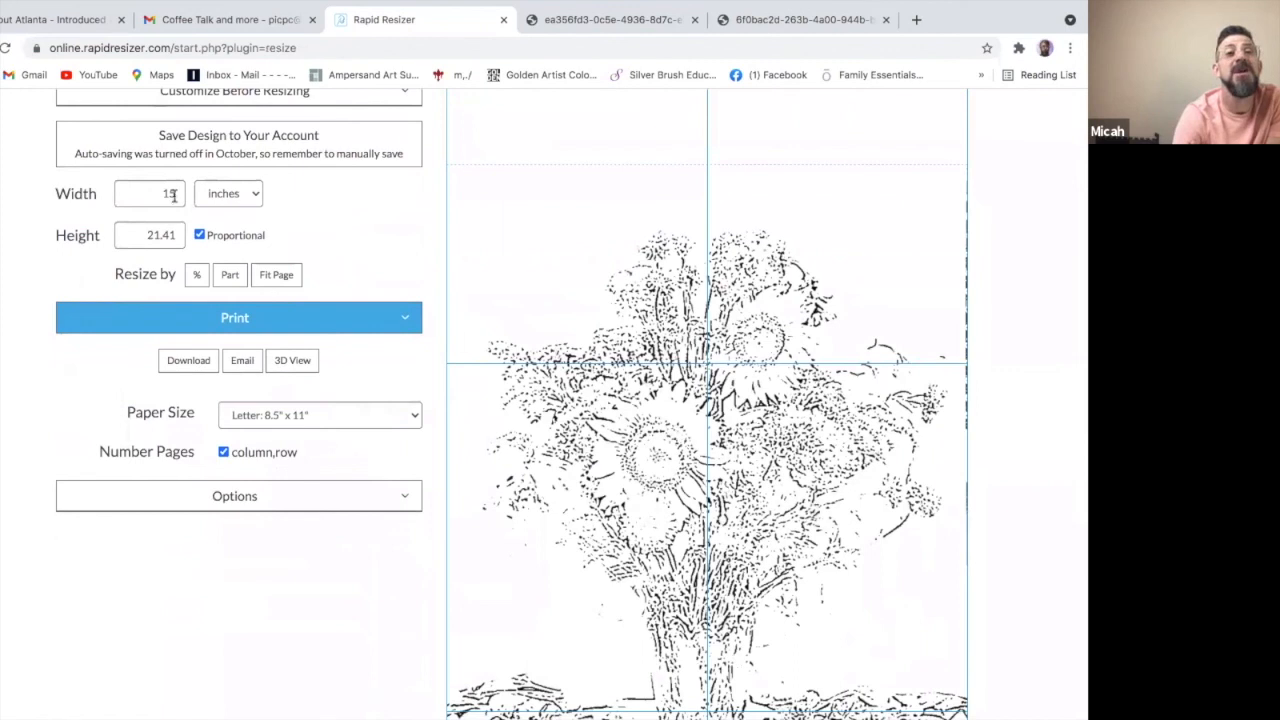
text(16)
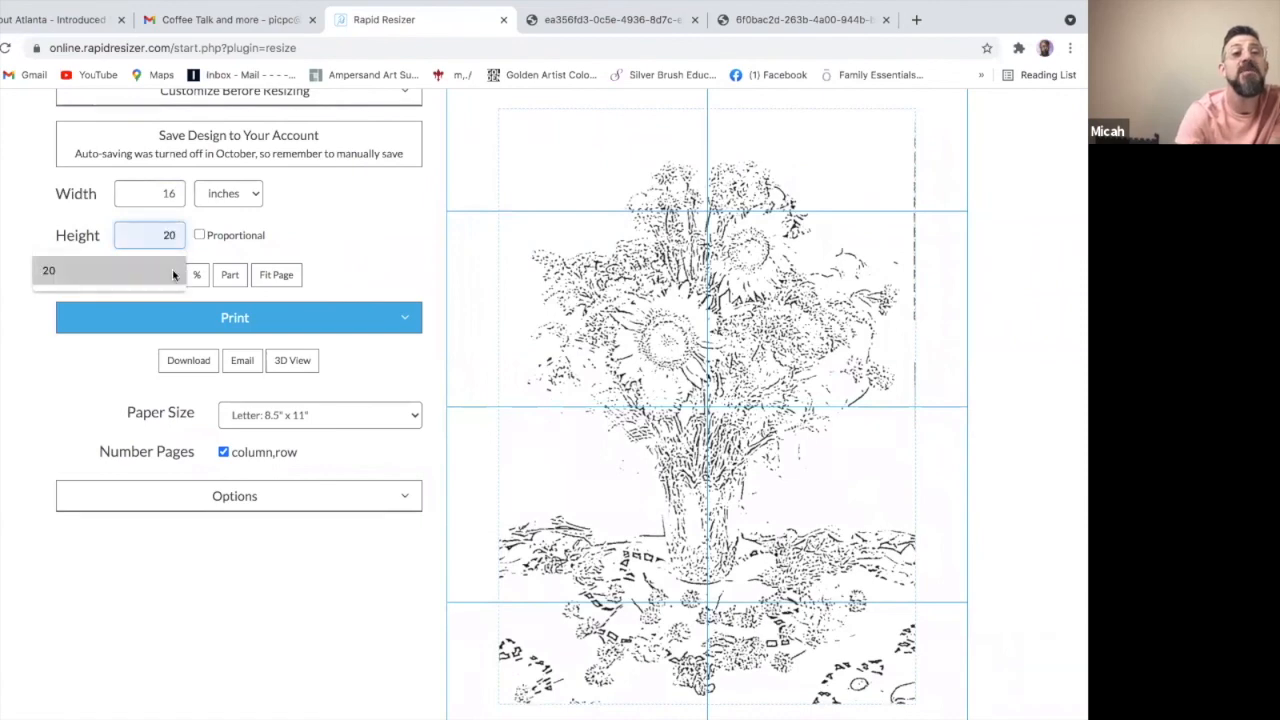
scroll(up, 3)
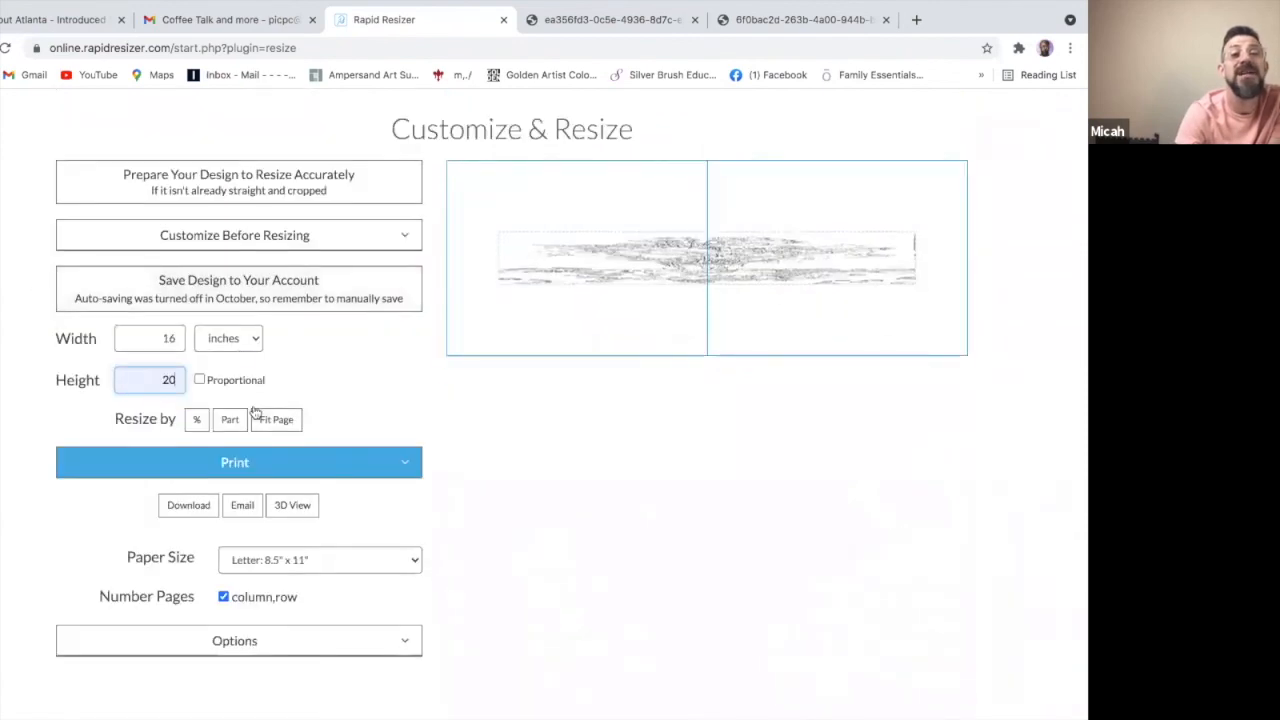